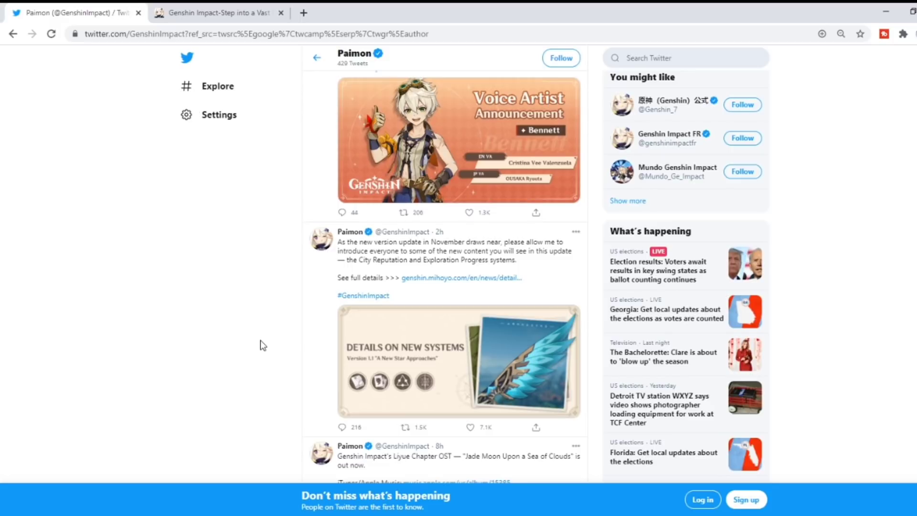
mouse_move(425, 281)
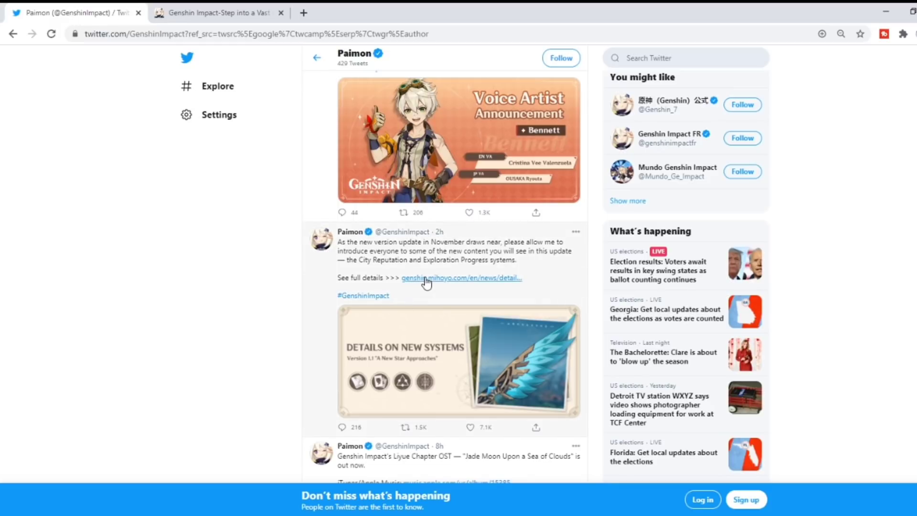
mouse_move(433, 281)
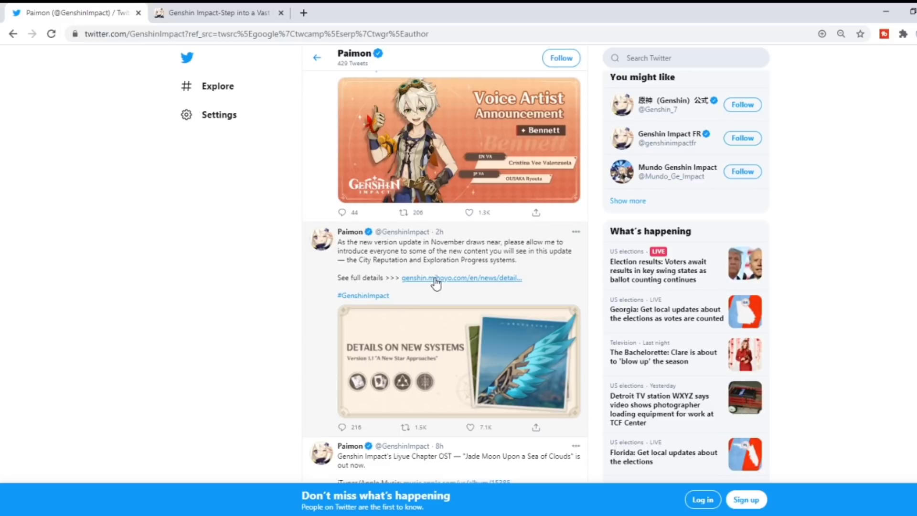
Open the Version 1.1 article from the tweet's genshin.mihoyo.com link and read the reputation section
left_click(461, 277)
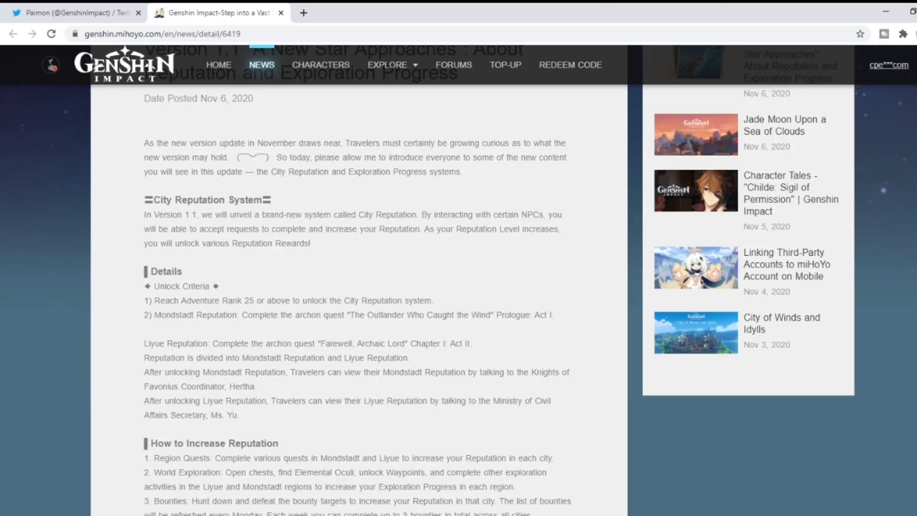
scroll("down", 3)
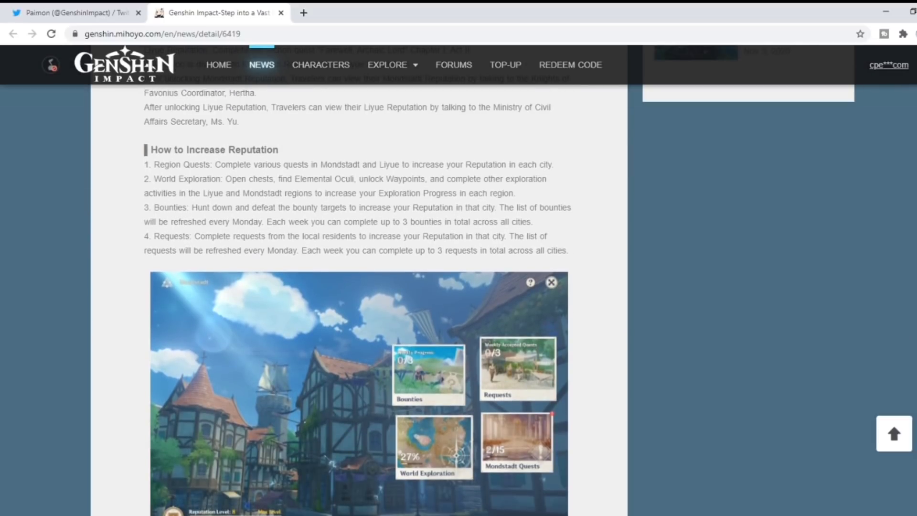
scroll("down", 3)
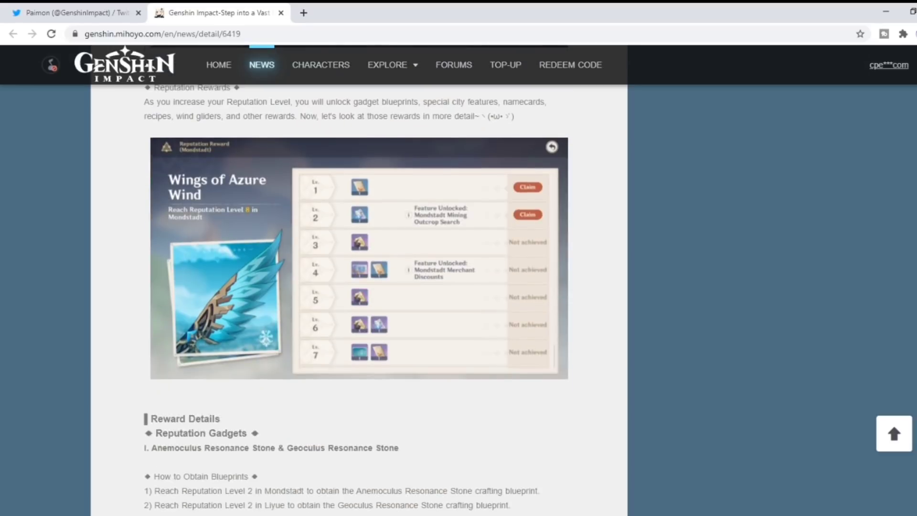
scroll("down", 3)
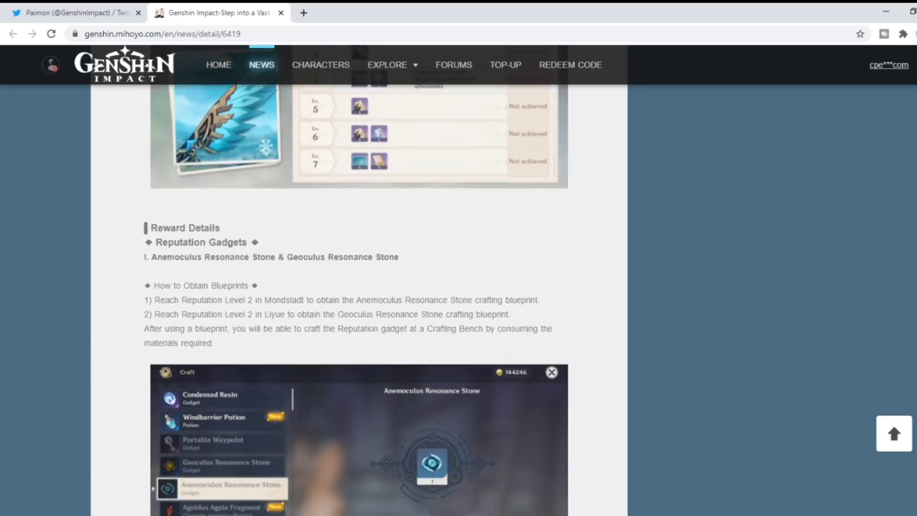
scroll("down", 3)
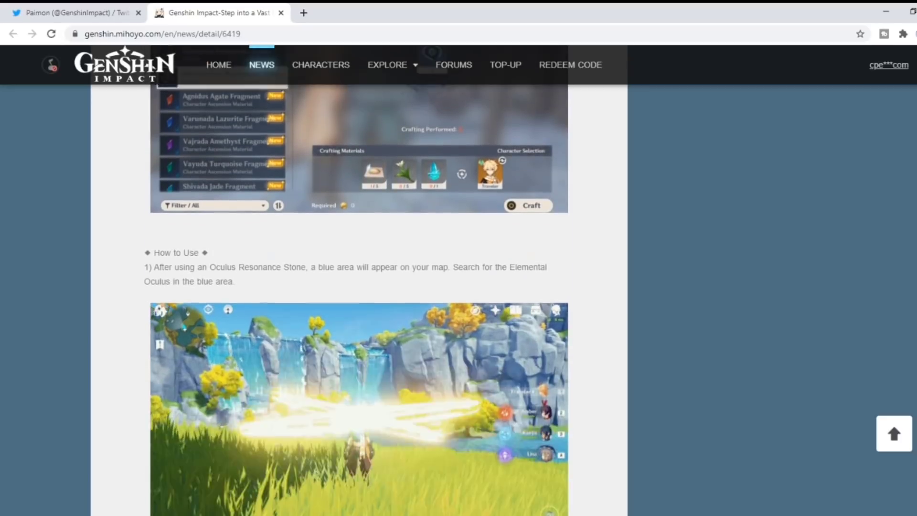
scroll("down", 3)
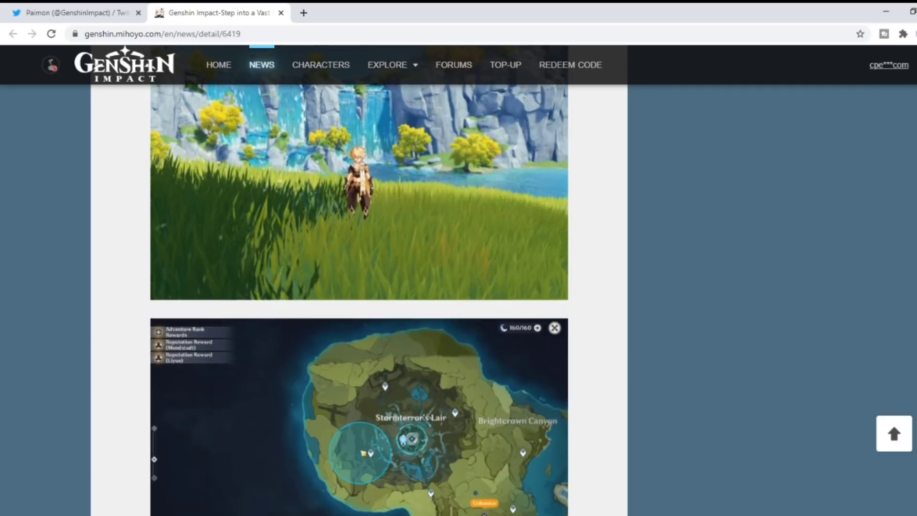
scroll("up", 3)
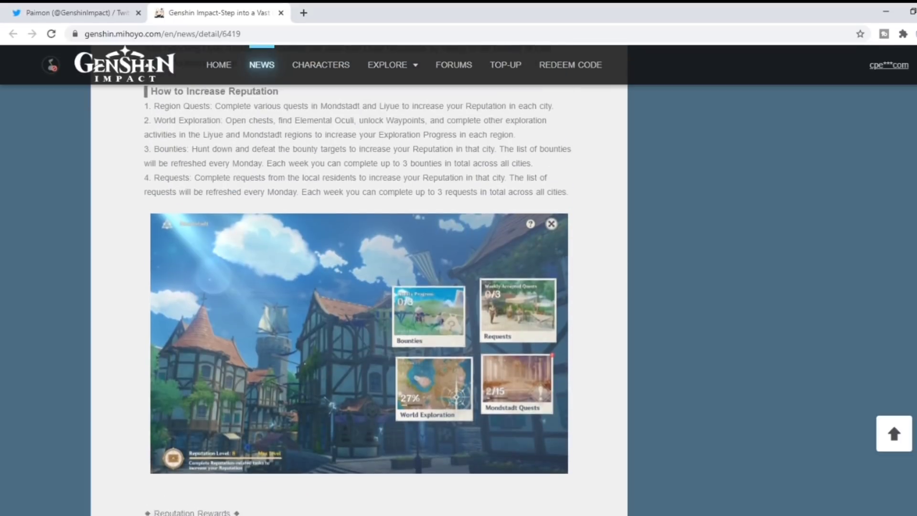
scroll("up", 3)
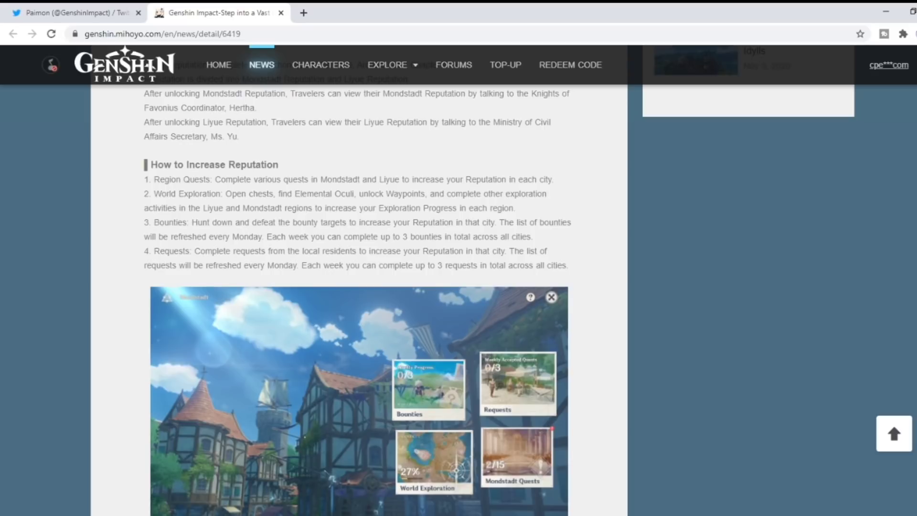
scroll("up", 3)
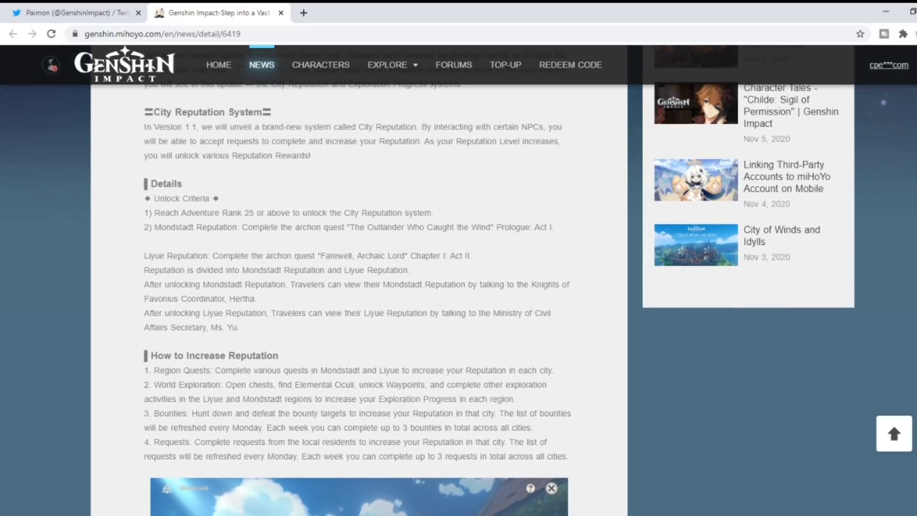
Read down past the gadget and exploration sections to the Archive and Character Archive sections
scroll("down", 3)
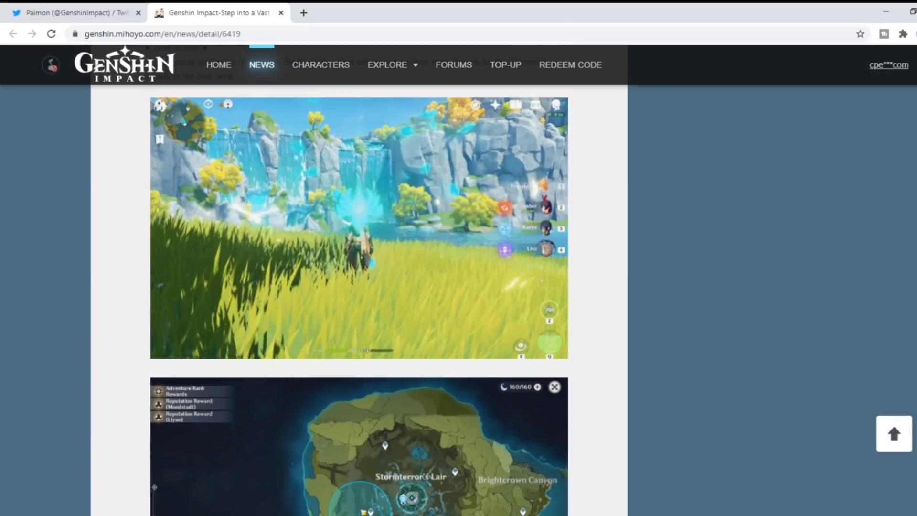
scroll("up", 3)
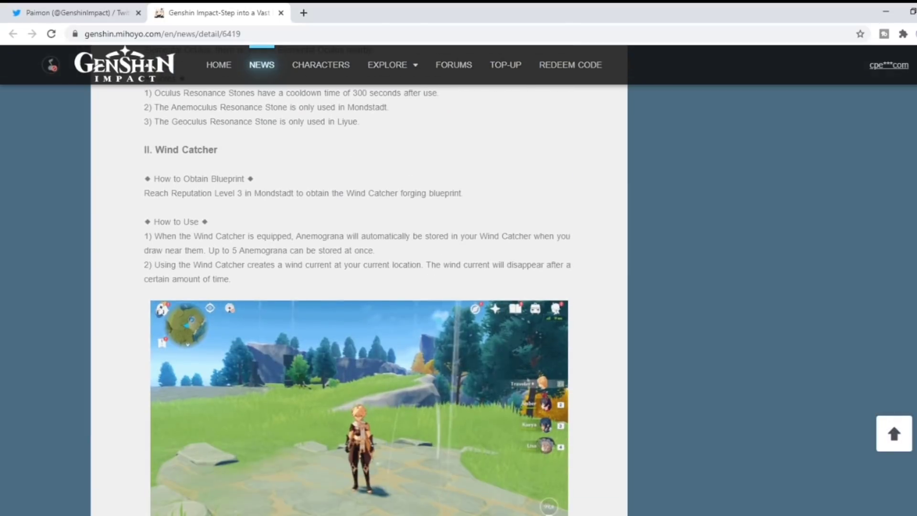
scroll("down", 3)
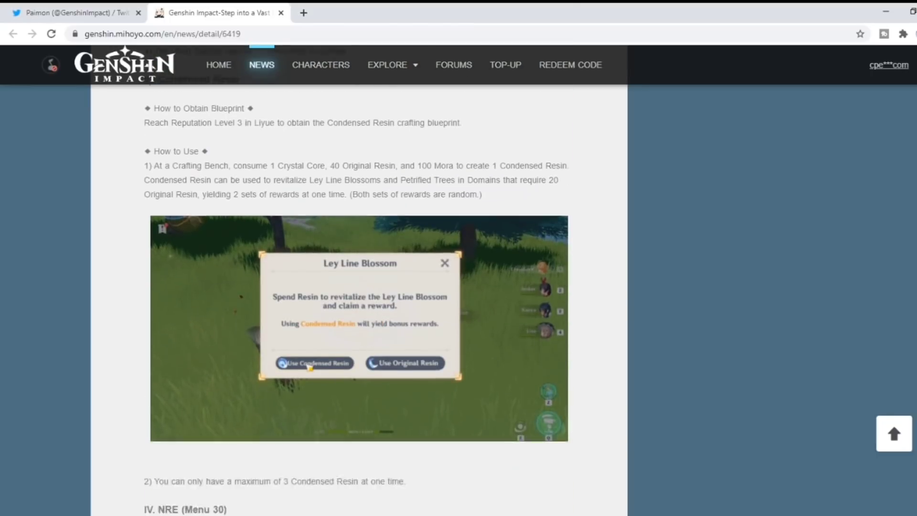
scroll("down", 3)
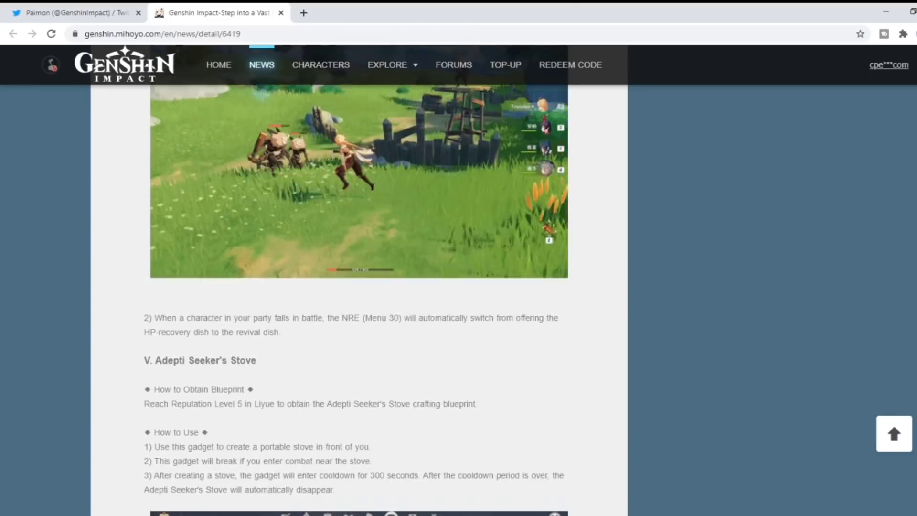
scroll("down", 3)
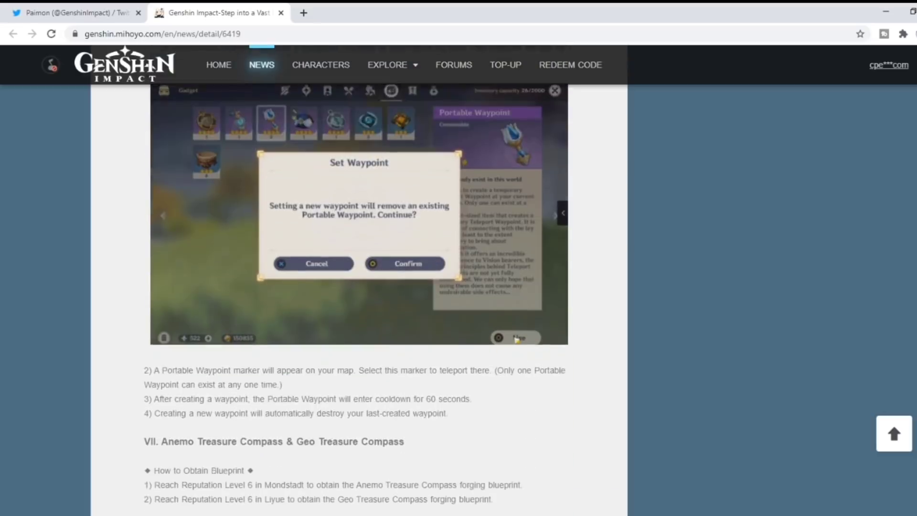
scroll("down", 3)
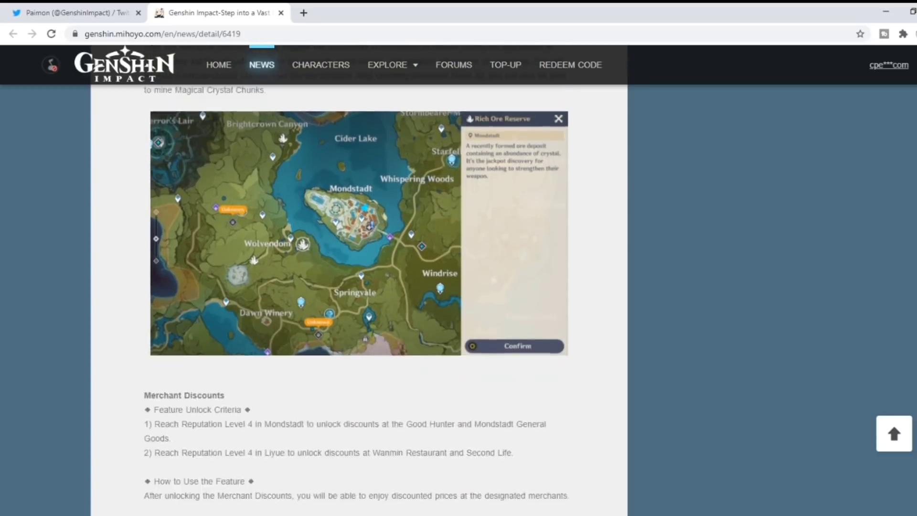
scroll("down", 3)
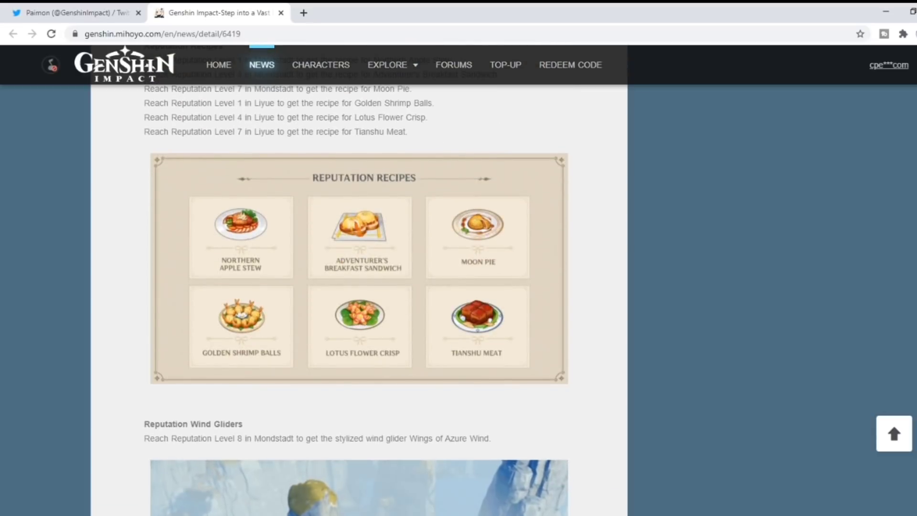
scroll("down", 3)
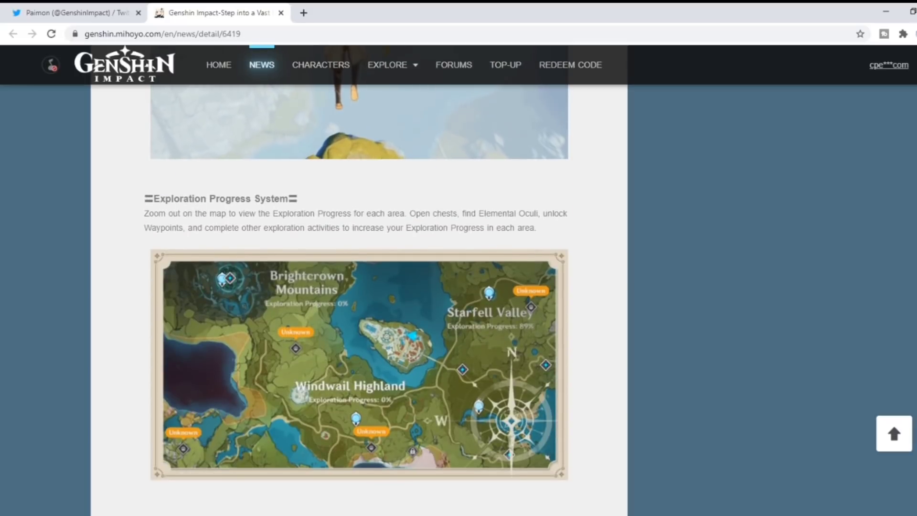
scroll("down", 3)
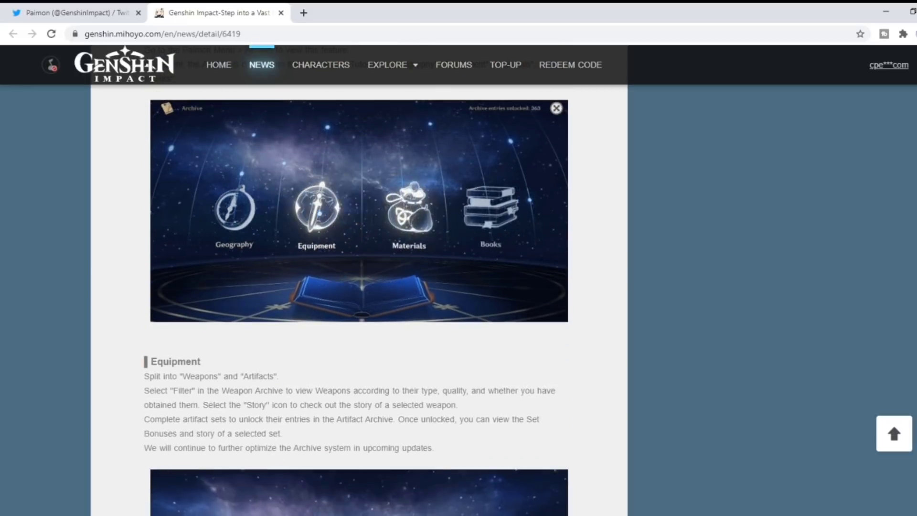
scroll("down", 3)
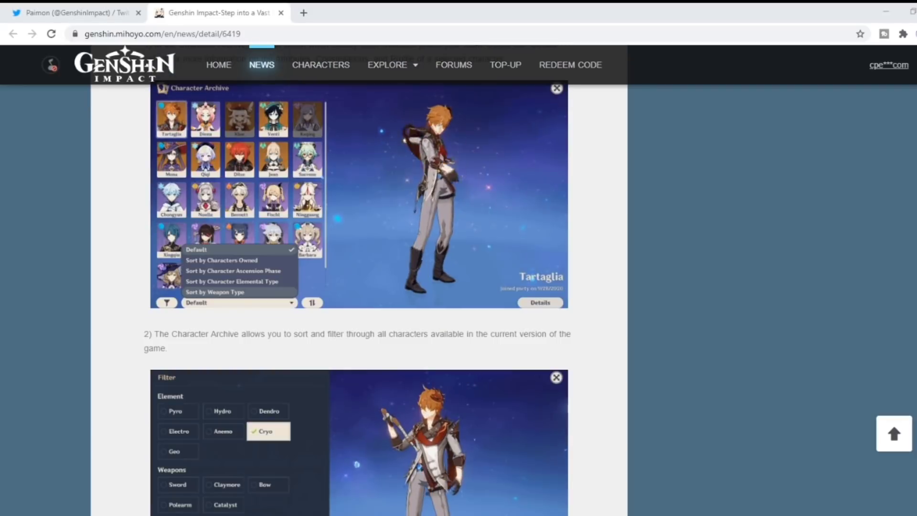
Scroll the Version 1.1 article until the City Reputation System heading is showing
scroll("down", 3)
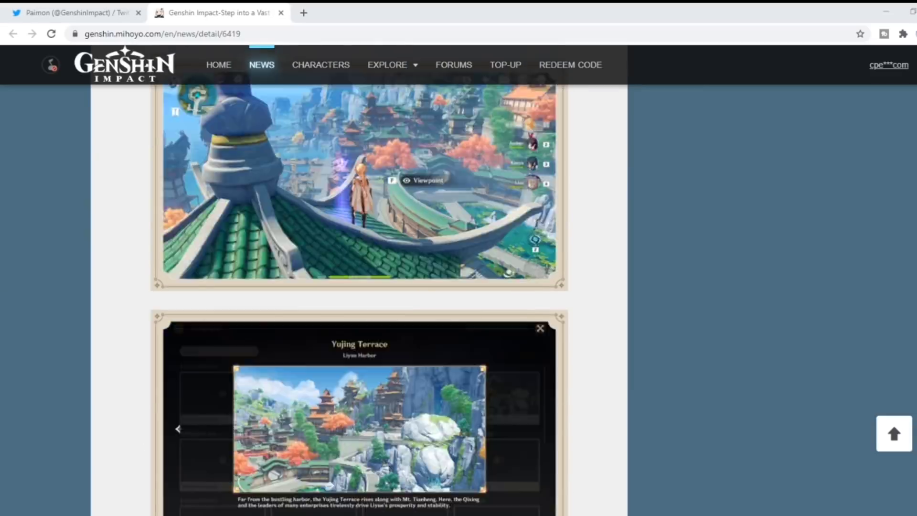
scroll("down", 3)
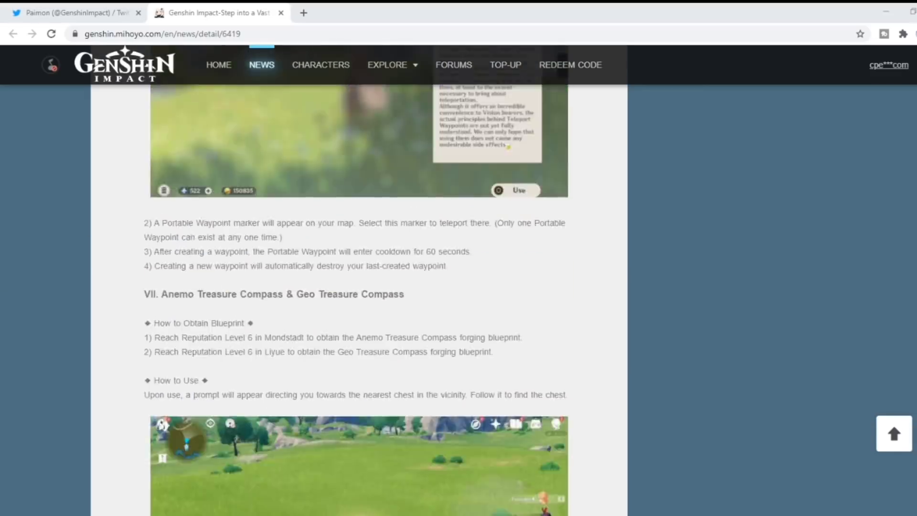
scroll("down", 3)
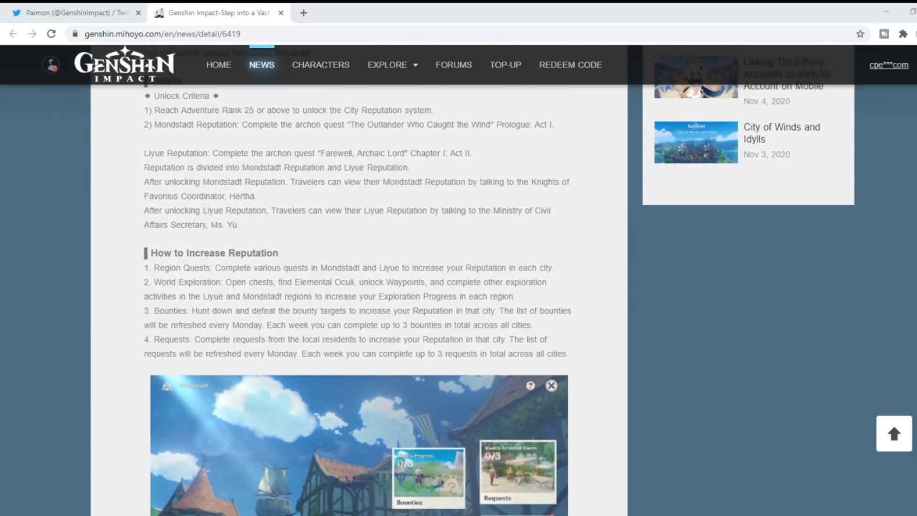
scroll("up", 3)
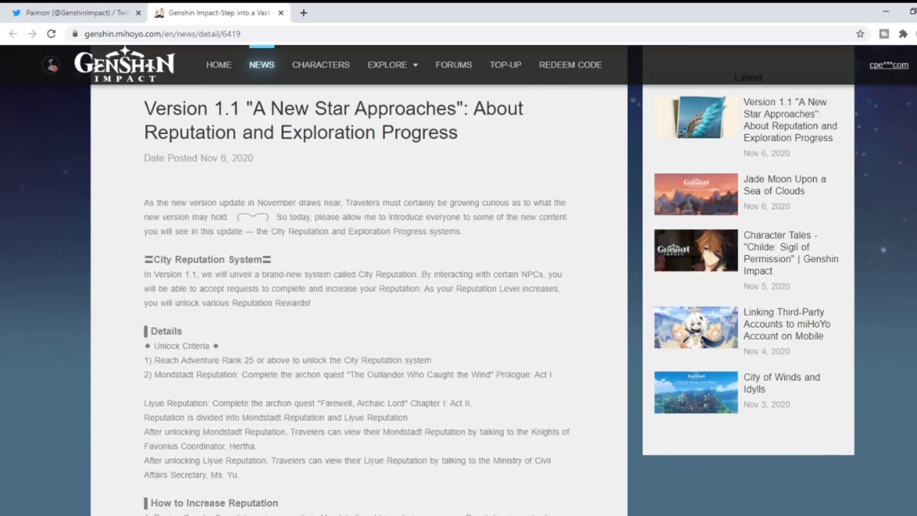
scroll("down", 3)
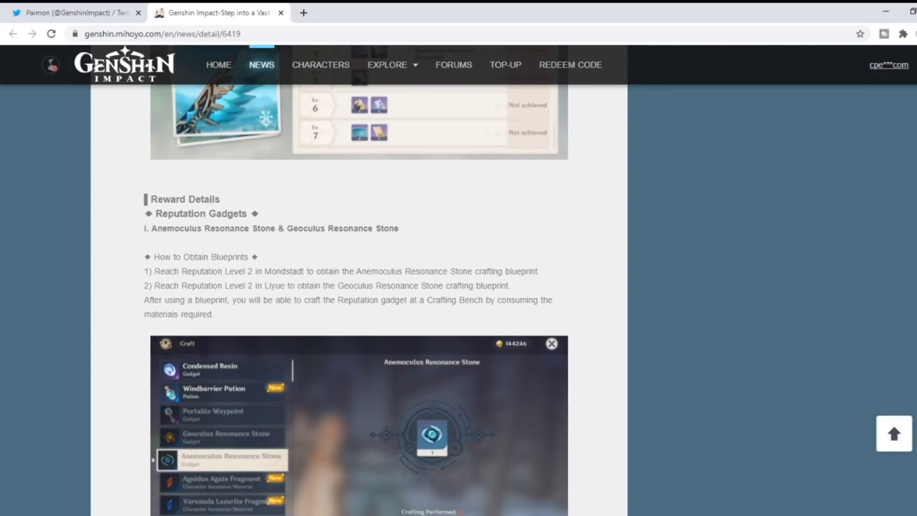
scroll("down", 3)
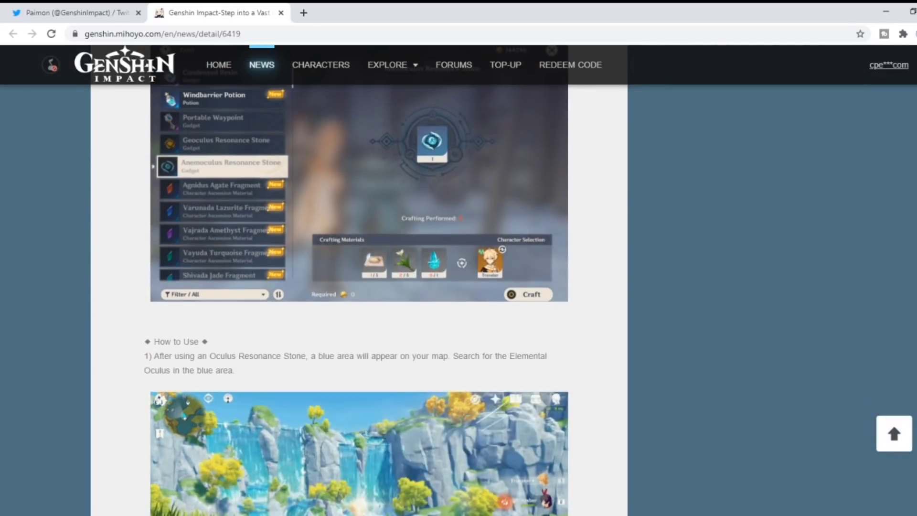
scroll("down", 3)
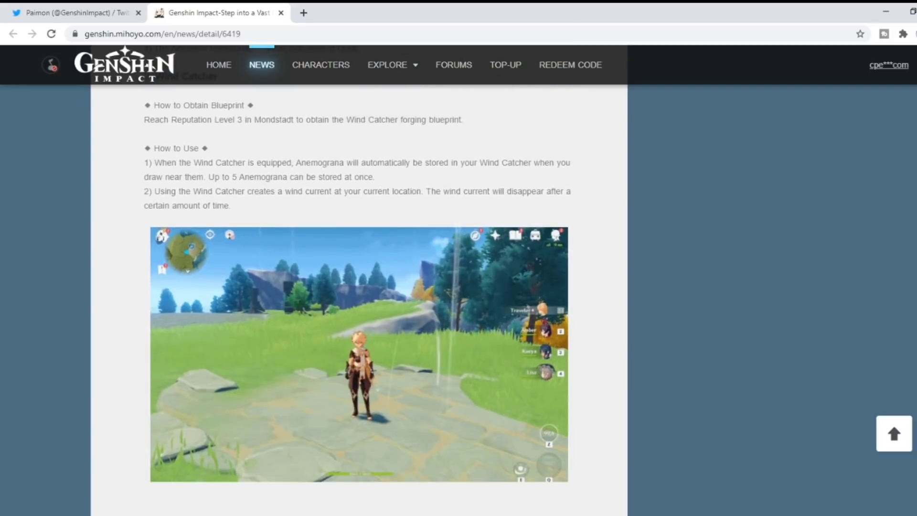
scroll("down", 3)
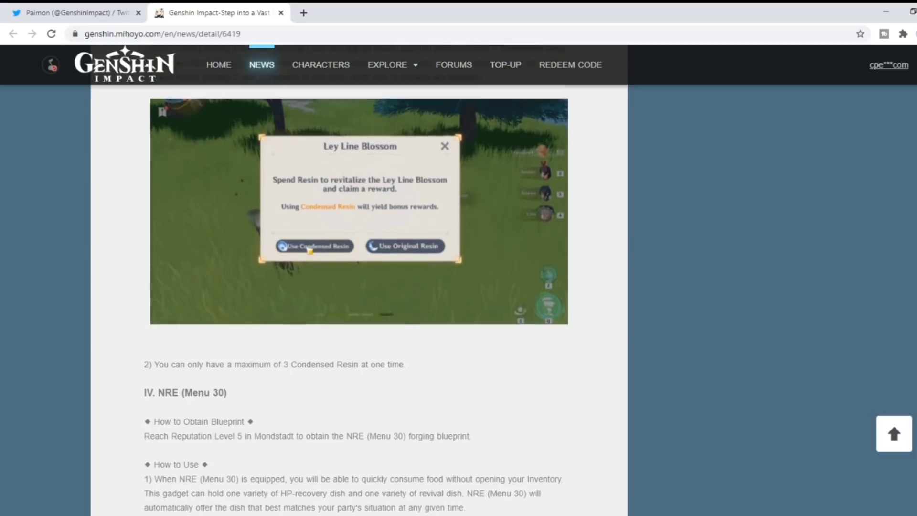
scroll("down", 3)
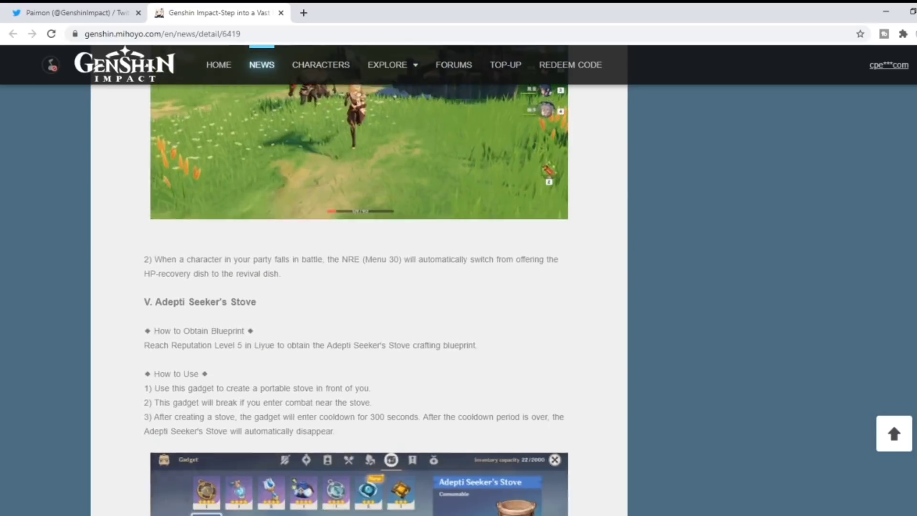
scroll("up", 3)
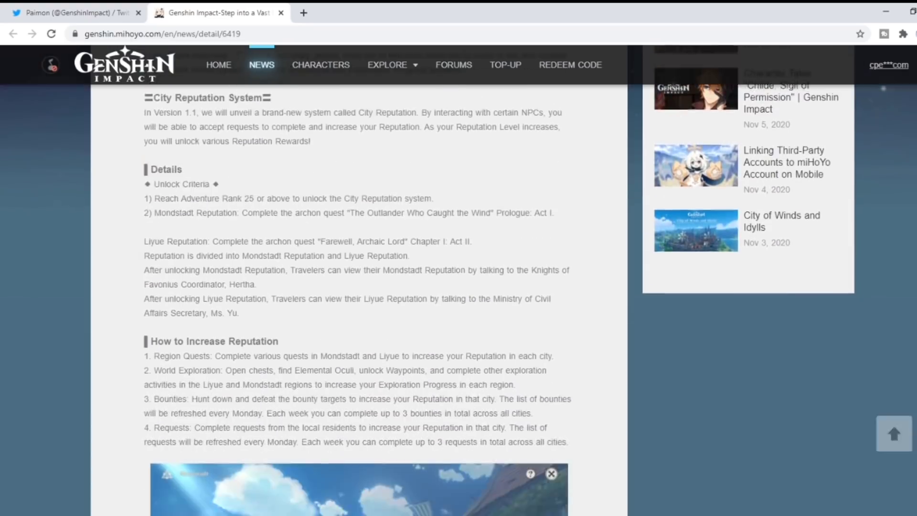
Read from the title past Details and How to Increase Reputation to the Mondstadt reputation screenshot
scroll("down", 3)
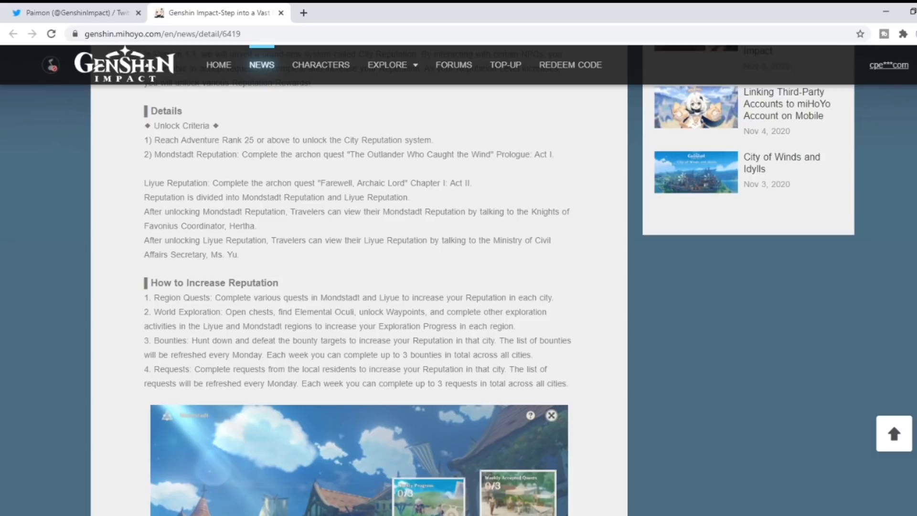
scroll("up", 3)
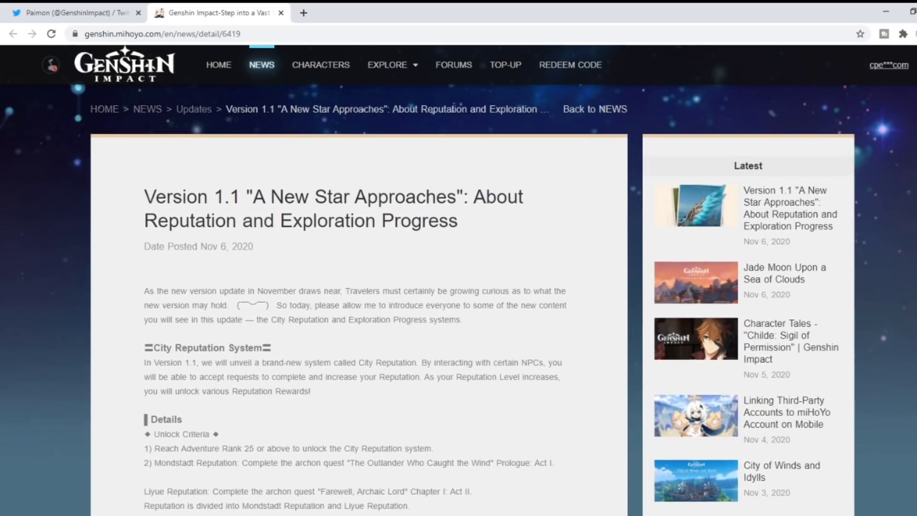
scroll("down", 3)
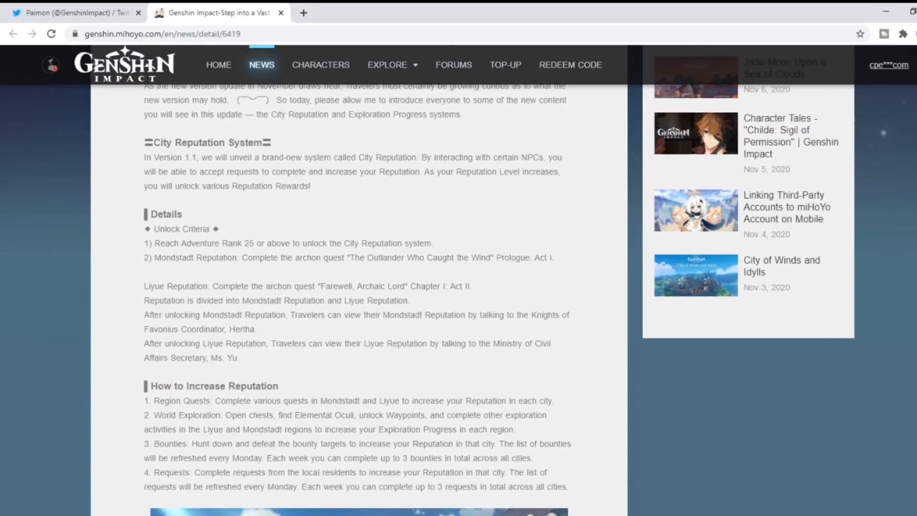
scroll("down", 3)
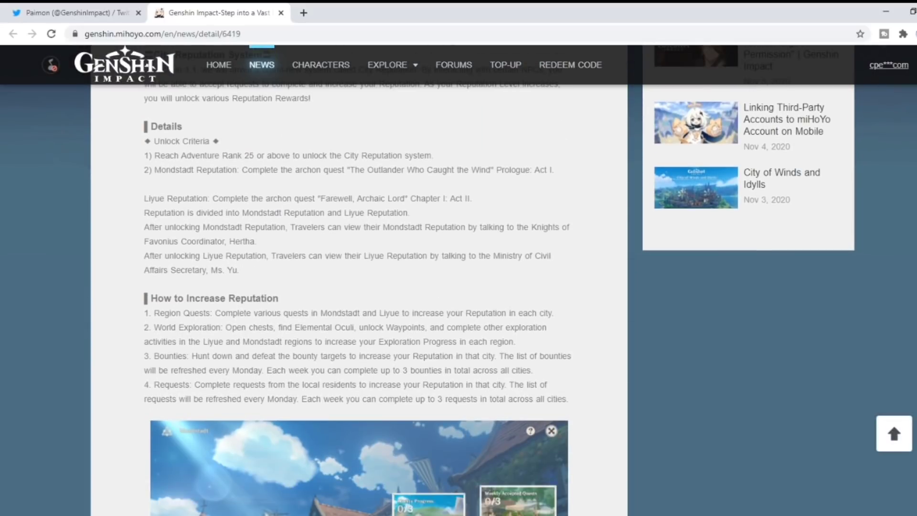
scroll("down", 3)
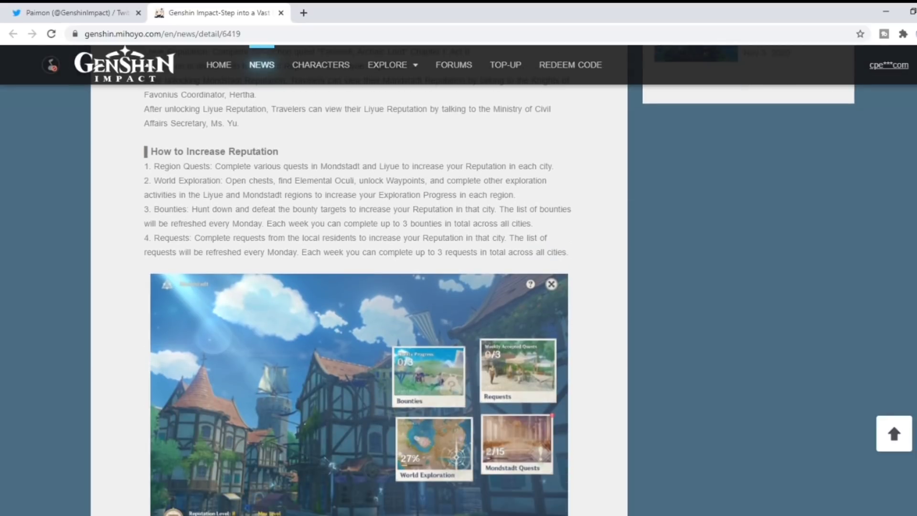
scroll("down", 3)
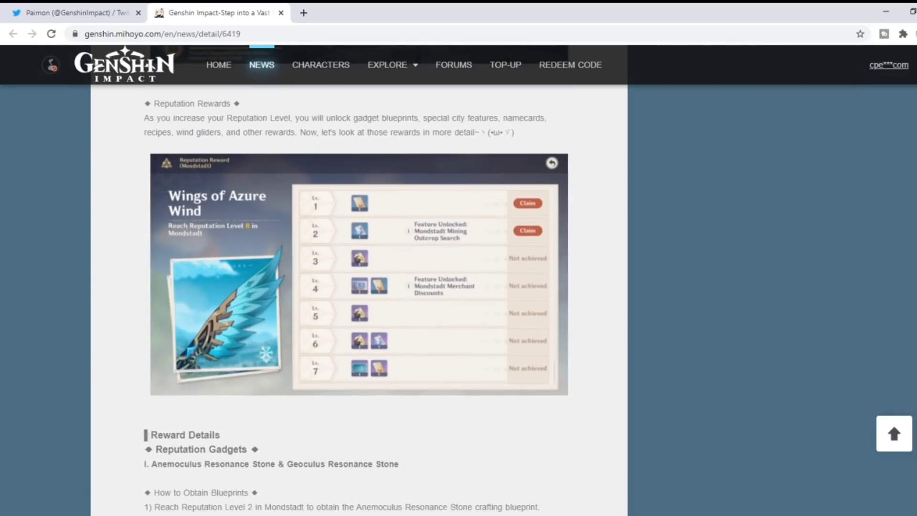
scroll("up", 3)
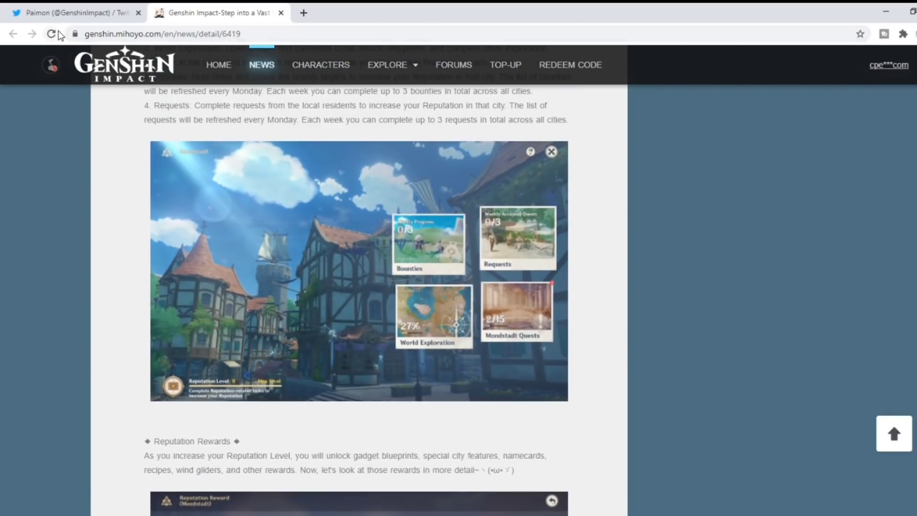
Switch to the Genshin Impact Twitter profile and scroll down to the Nov 3 Tartaglia · Childe tweets
left_click(76, 12)
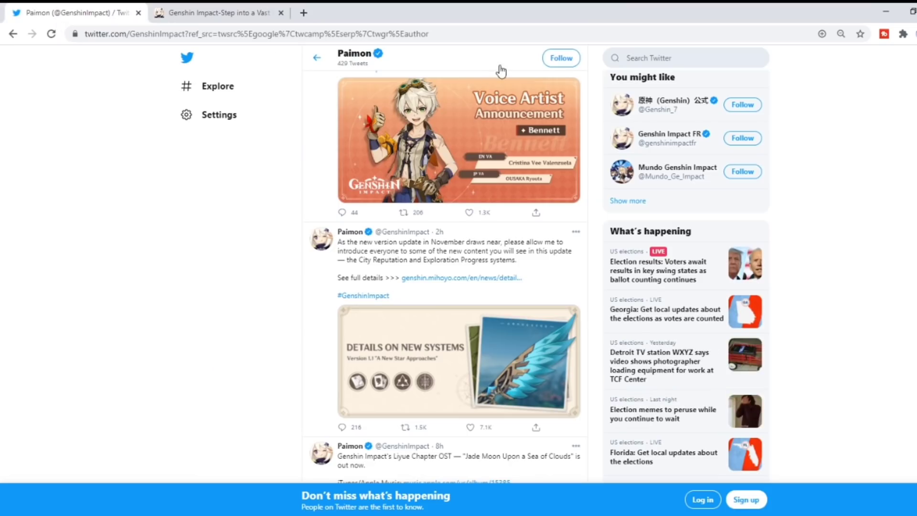
scroll("up", 3)
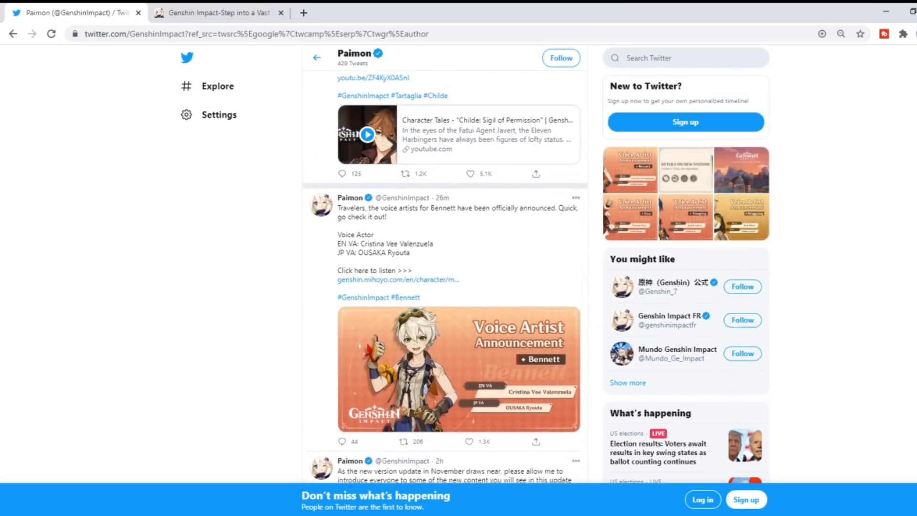
scroll("down", 3)
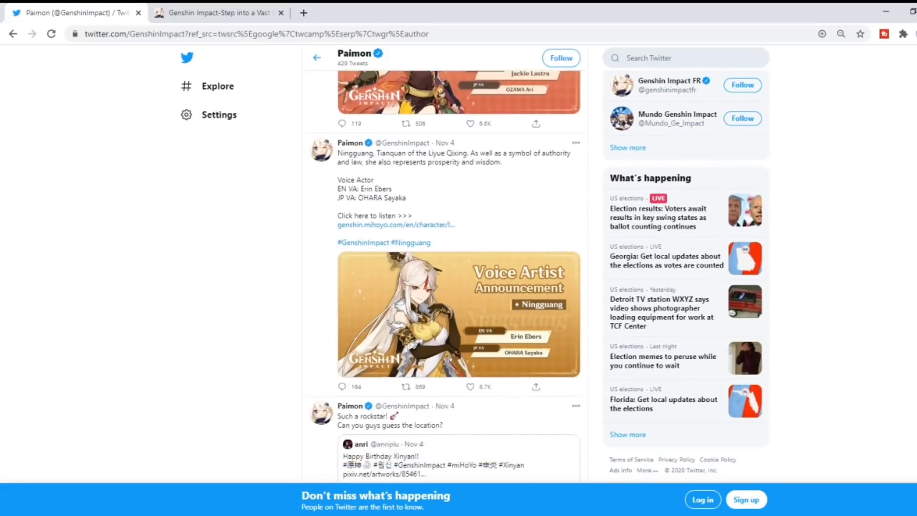
scroll("down", 3)
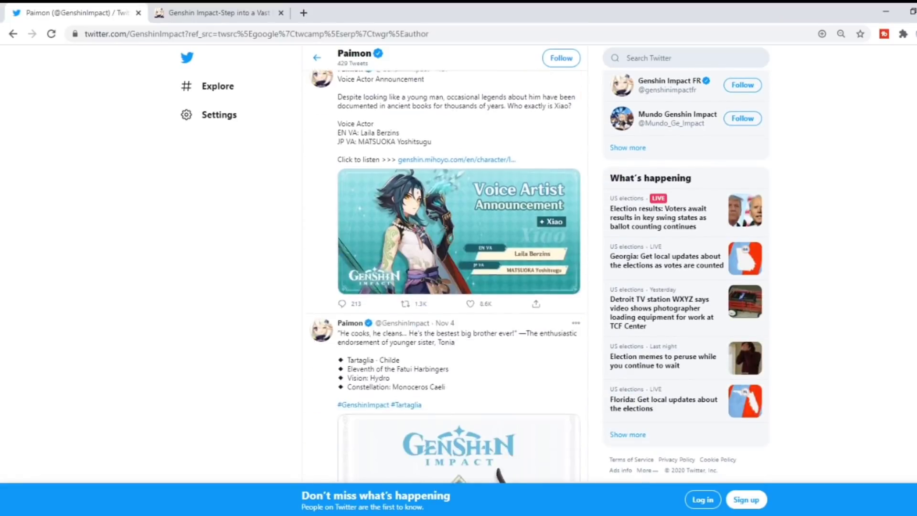
scroll("down", 3)
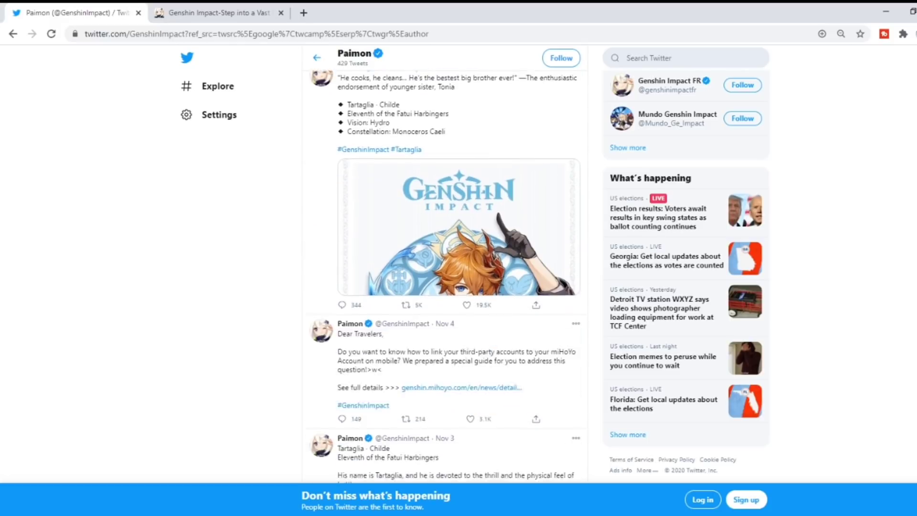
scroll("down", 3)
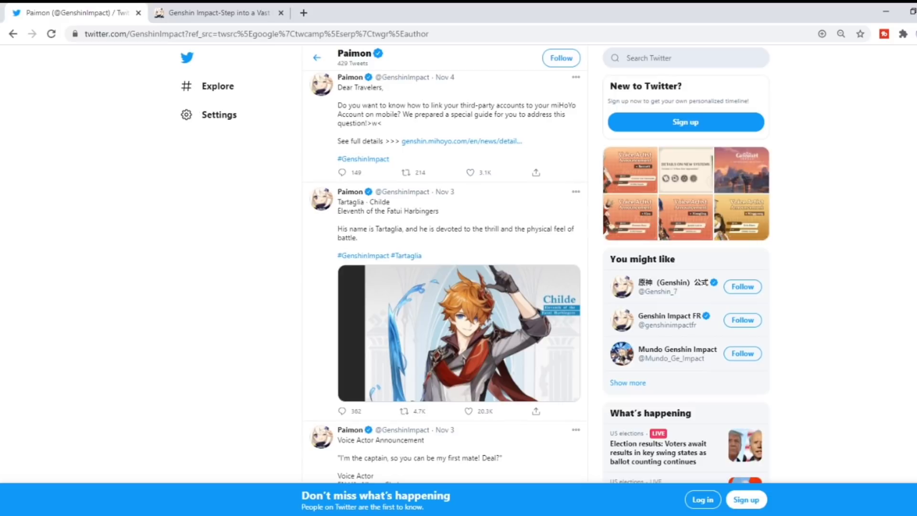
mouse_move(407, 322)
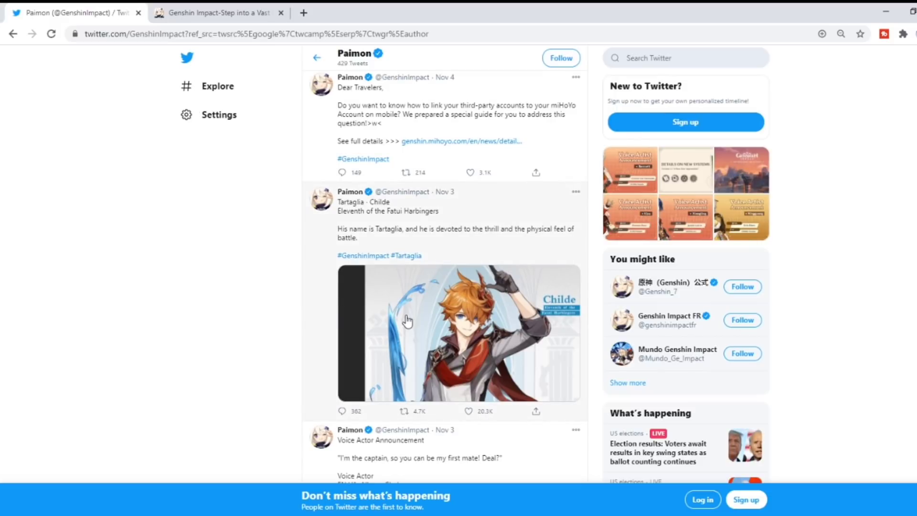
View the Childe and Tartaglia artworks full size, closing each one
left_click(459, 333)
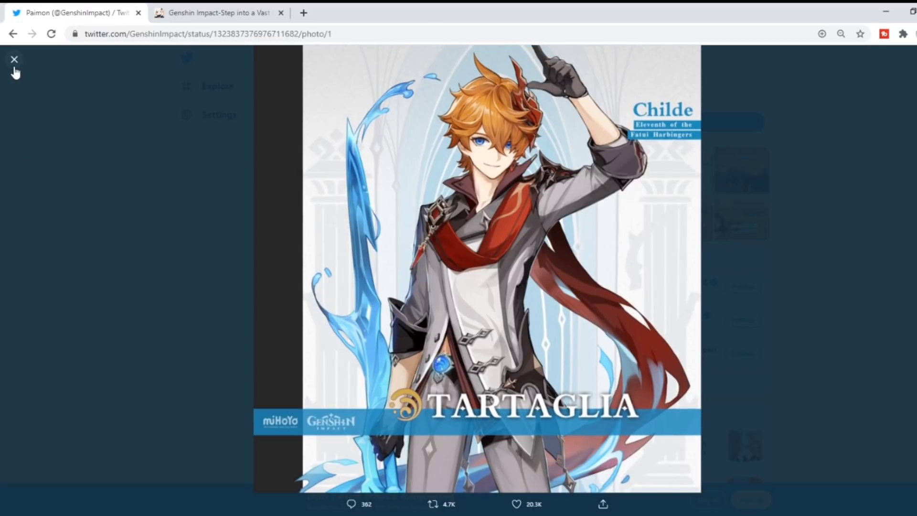
left_click(14, 59)
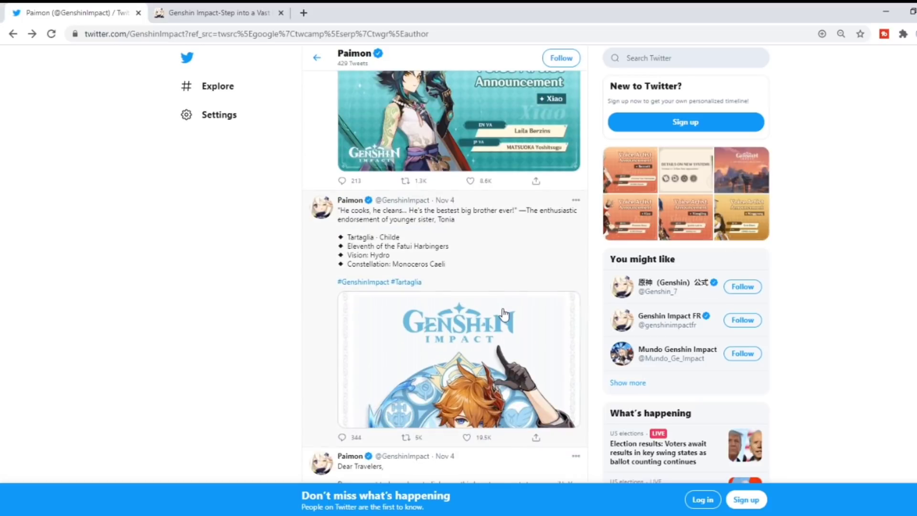
mouse_move(429, 379)
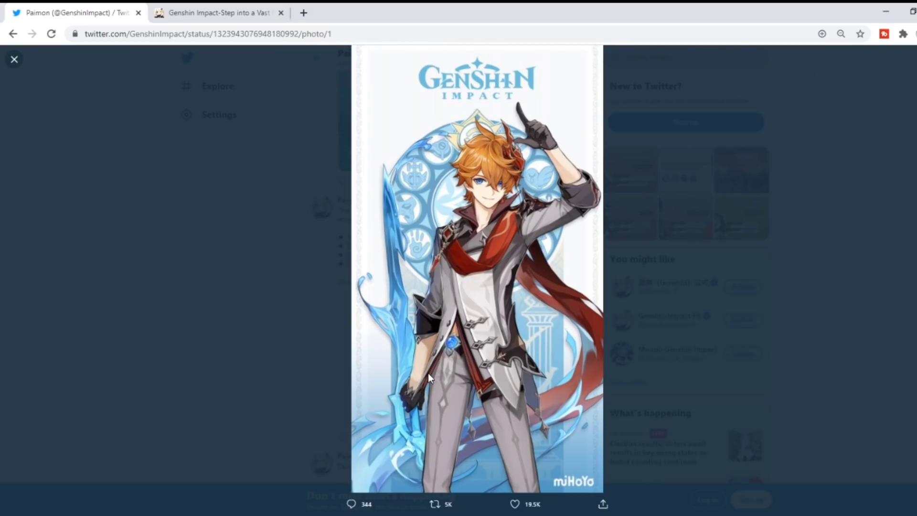
left_click(13, 59)
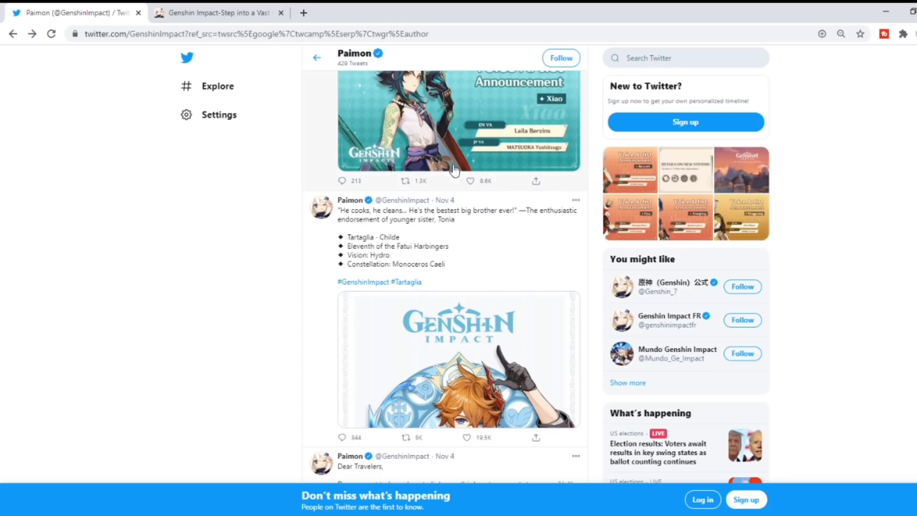
Scroll the Genshin Impact profile back up to the pinned tweet
scroll("down", 3)
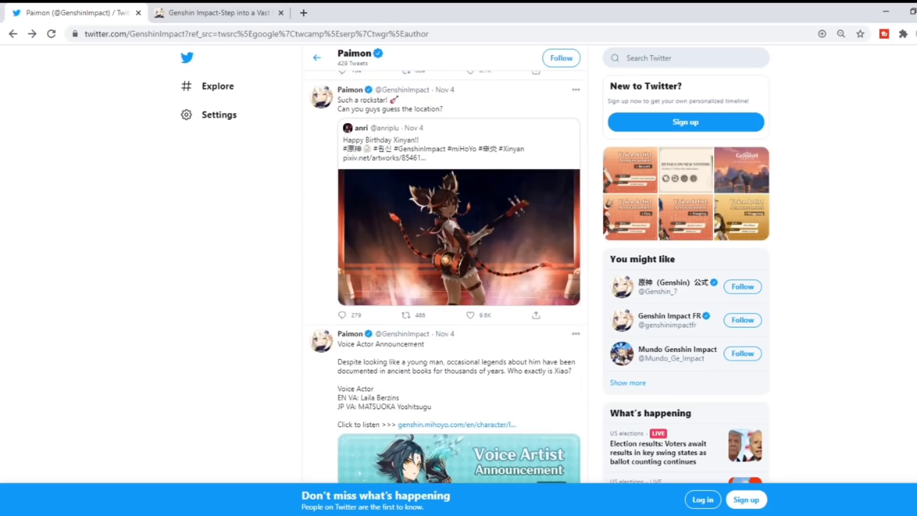
scroll("up", 3)
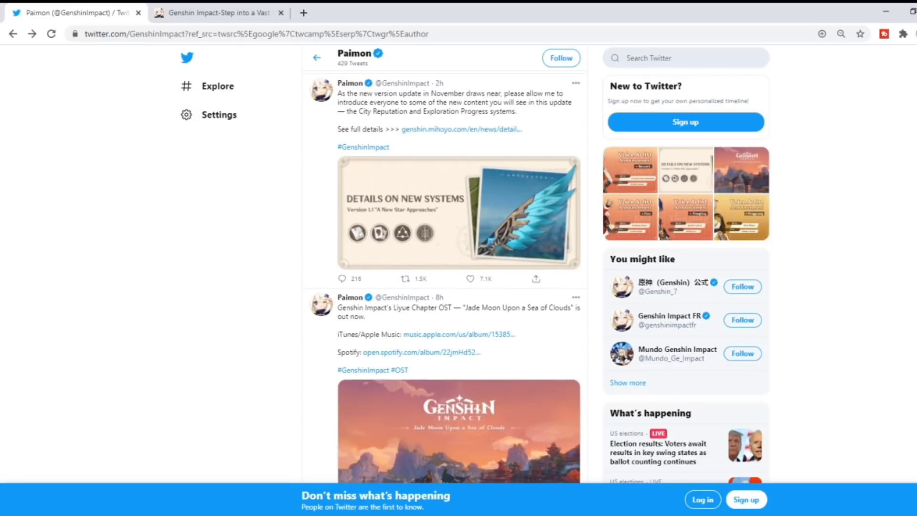
scroll("up", 3)
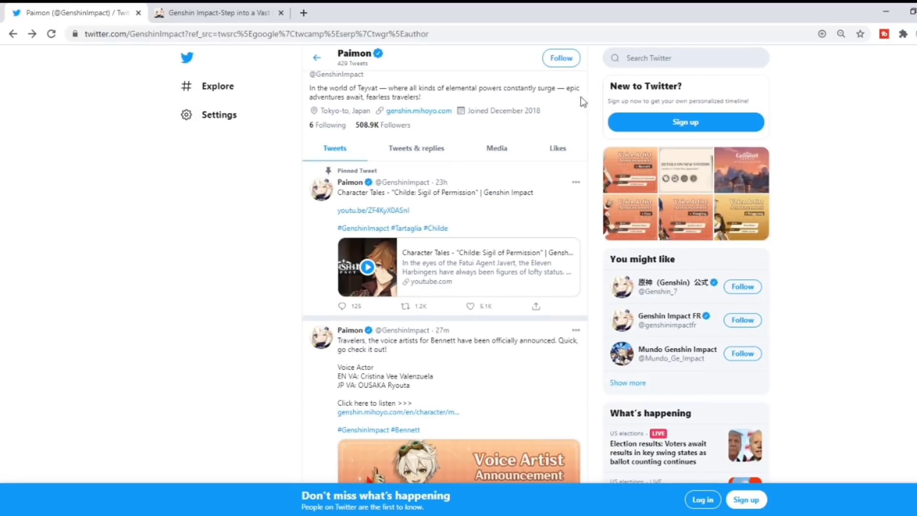
mouse_move(422, 255)
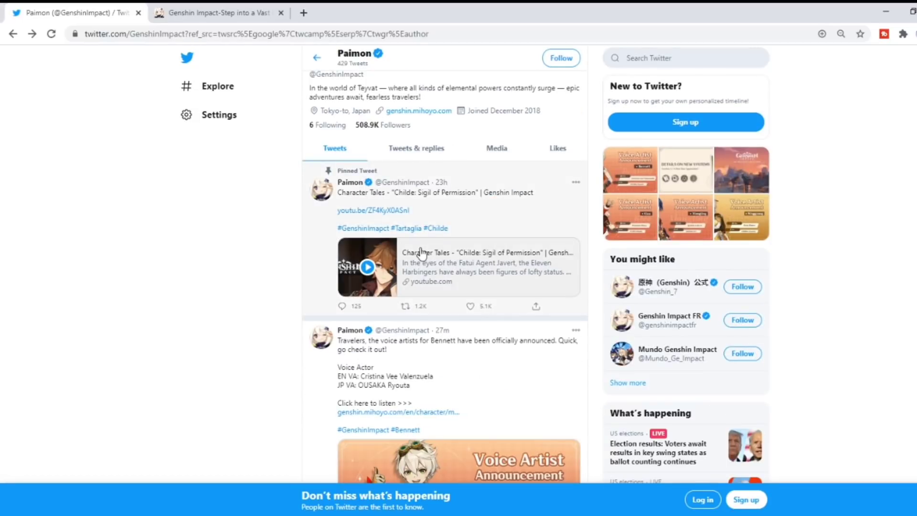
mouse_move(490, 252)
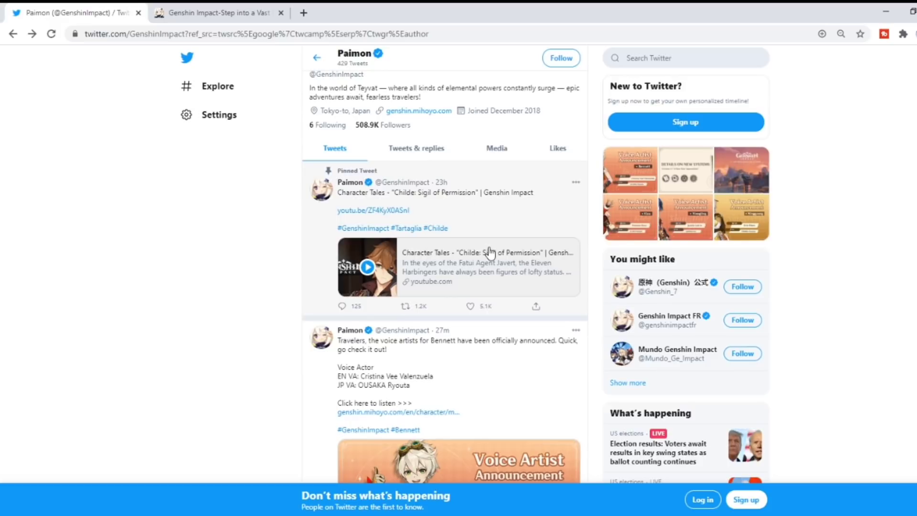
mouse_move(367, 280)
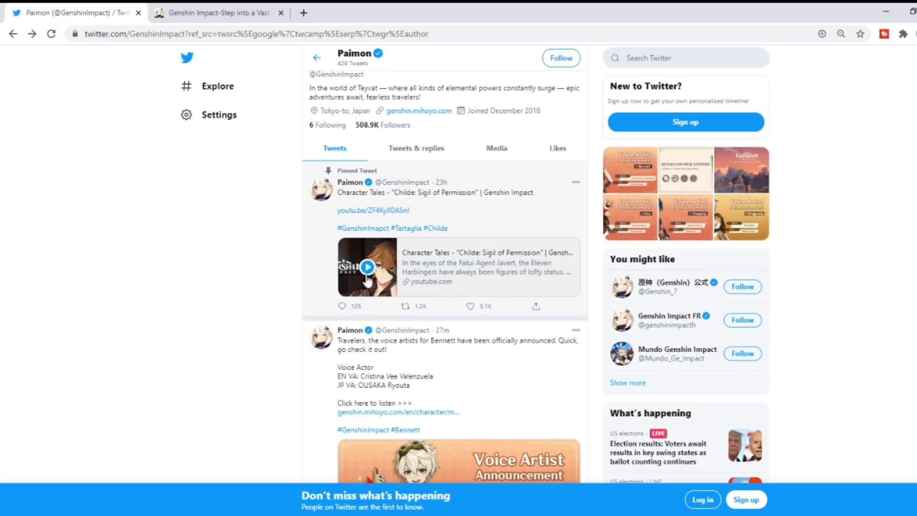
mouse_move(421, 285)
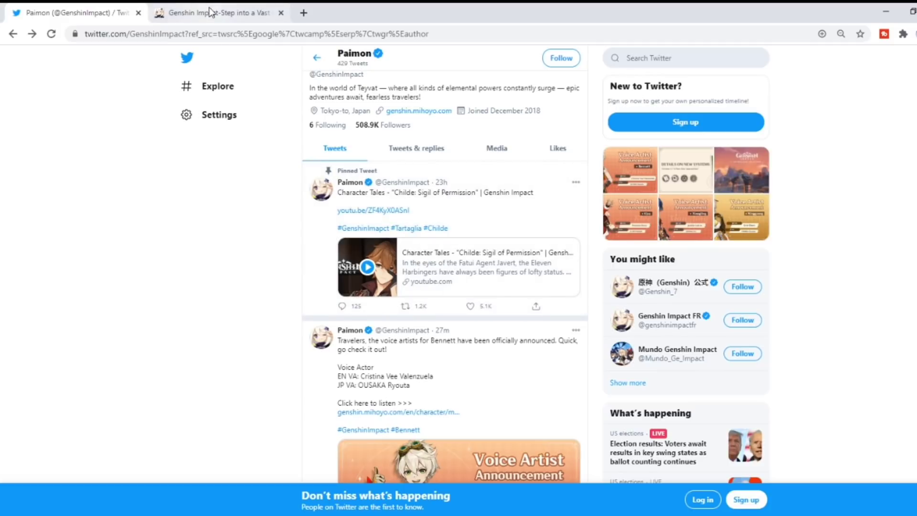
Return to the Version 1.1 article and scroll past the glider and archive images to Character Archive System
left_click(216, 13)
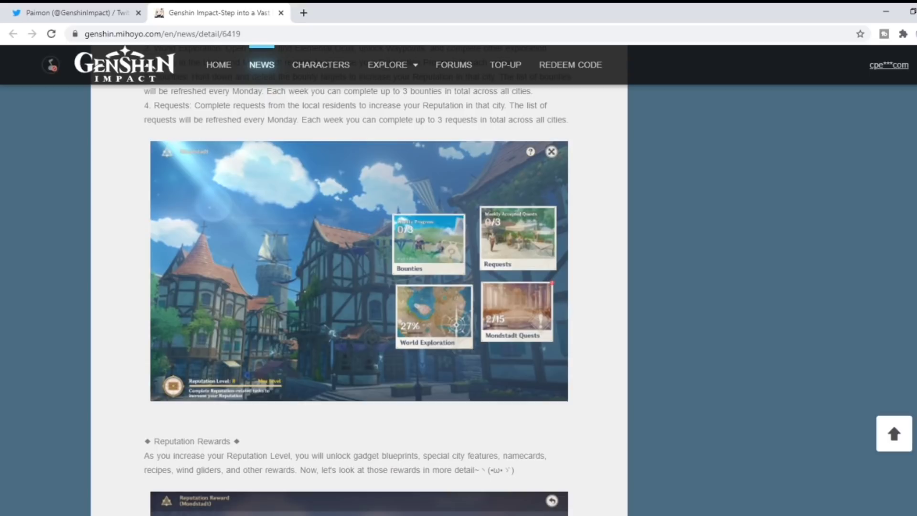
scroll("down", 3)
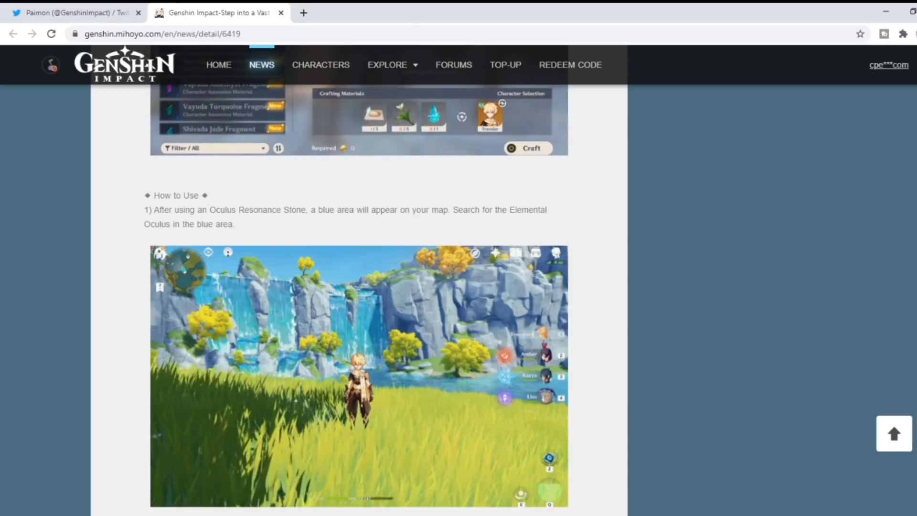
scroll("down", 3)
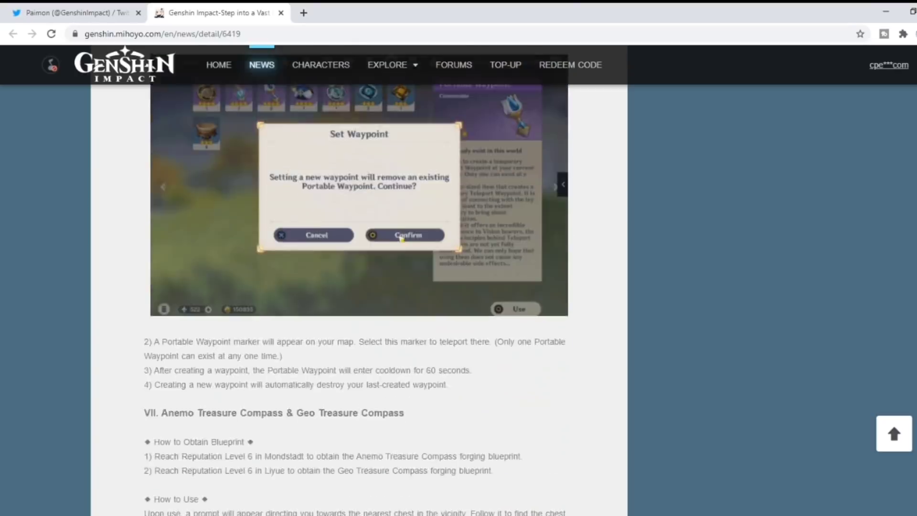
scroll("down", 3)
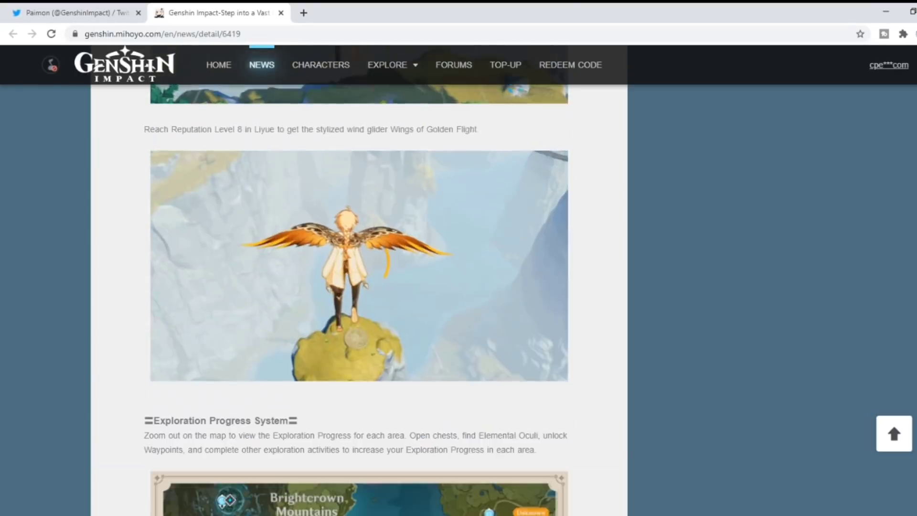
scroll("down", 3)
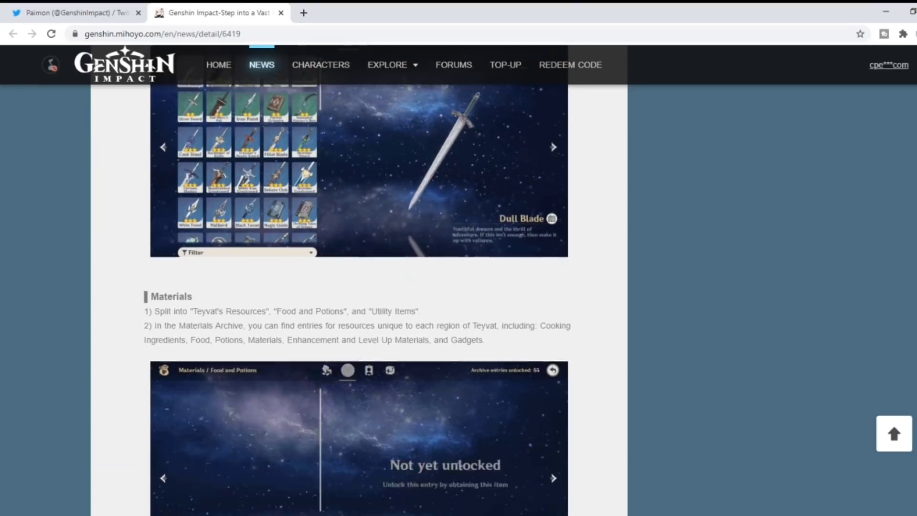
scroll("up", 3)
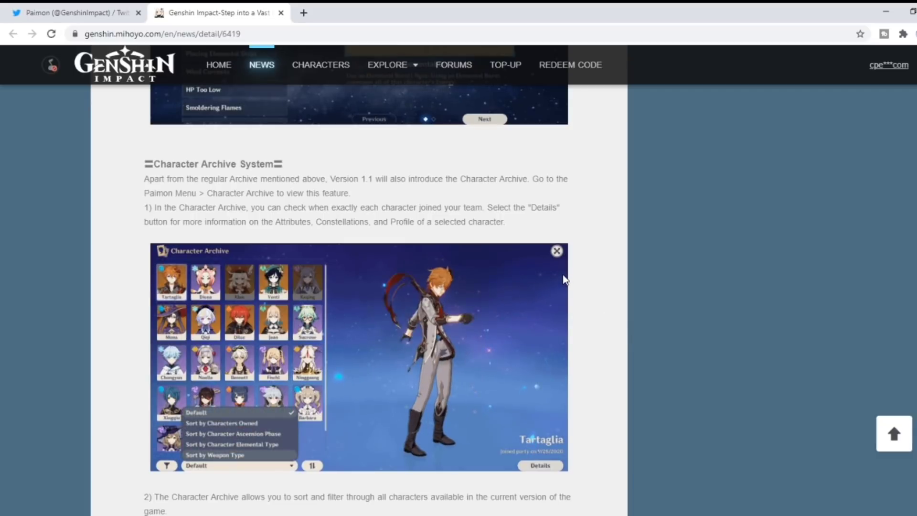
Move down to the character sort-and-filter screenshot and the 'Stay tuned' closing line
left_click(215, 454)
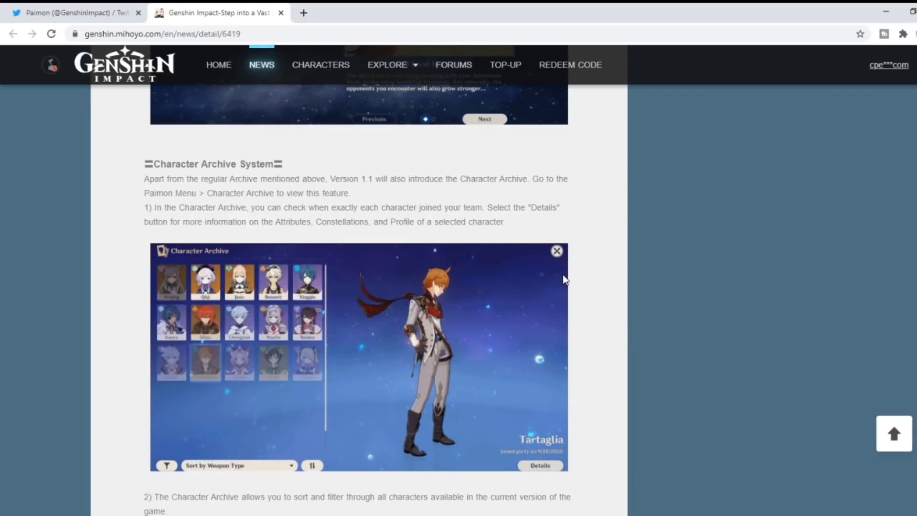
left_click(239, 464)
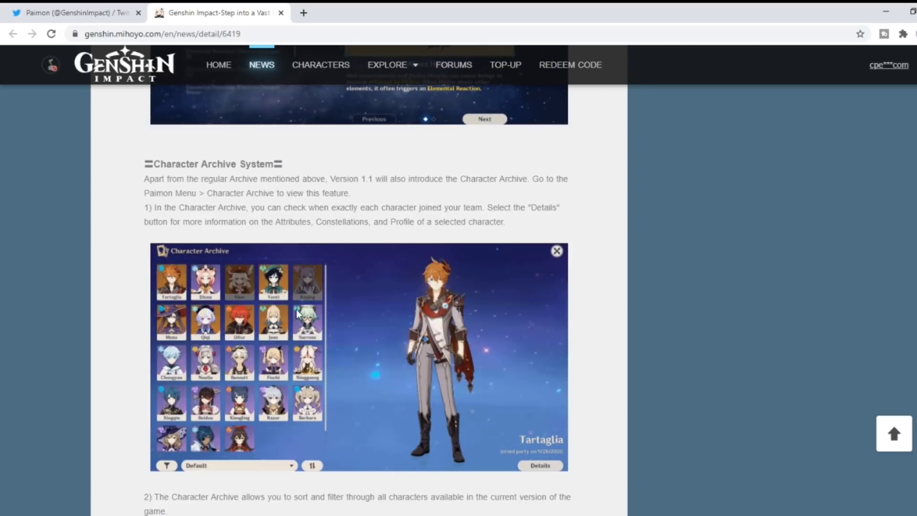
left_click(239, 465)
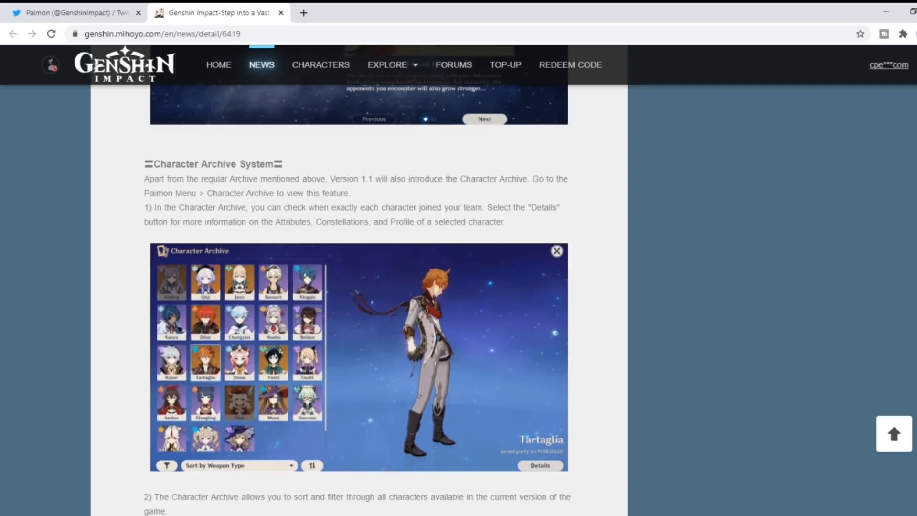
left_click(238, 464)
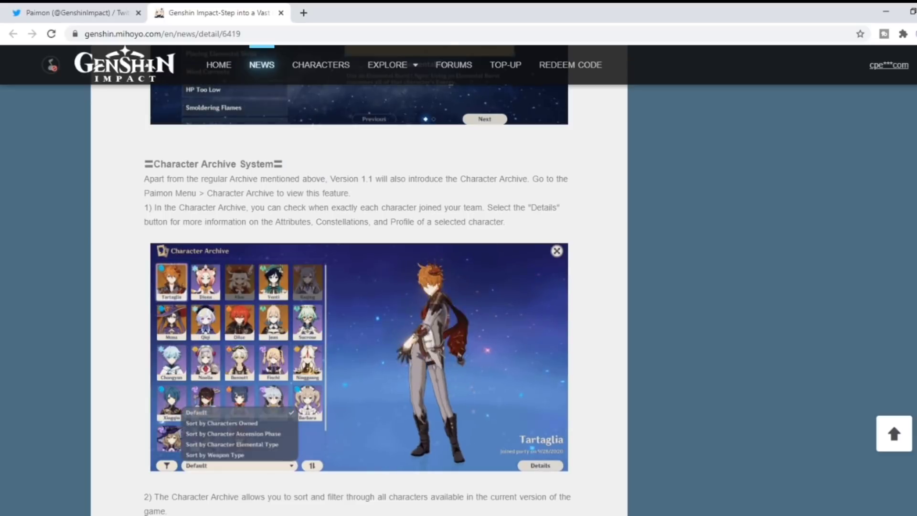
scroll("down", 3)
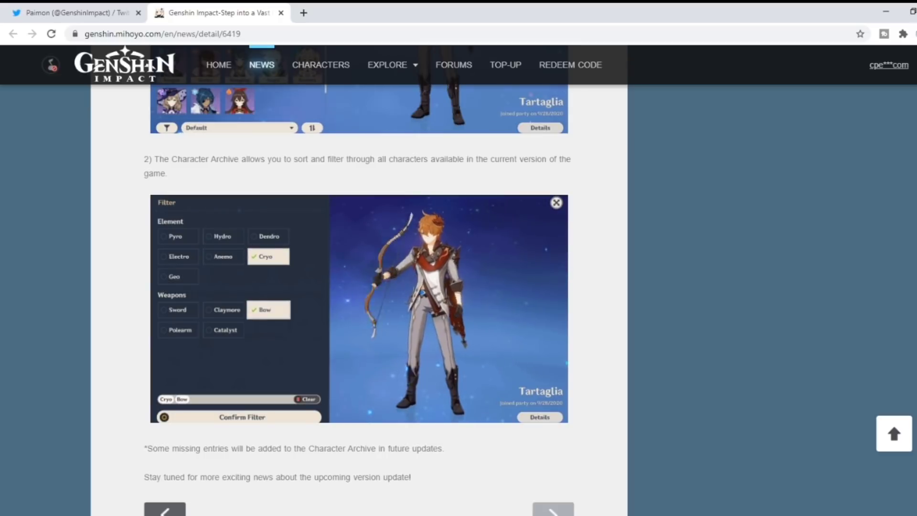
Move back up the article to the Character Archive System heading
left_click(268, 309)
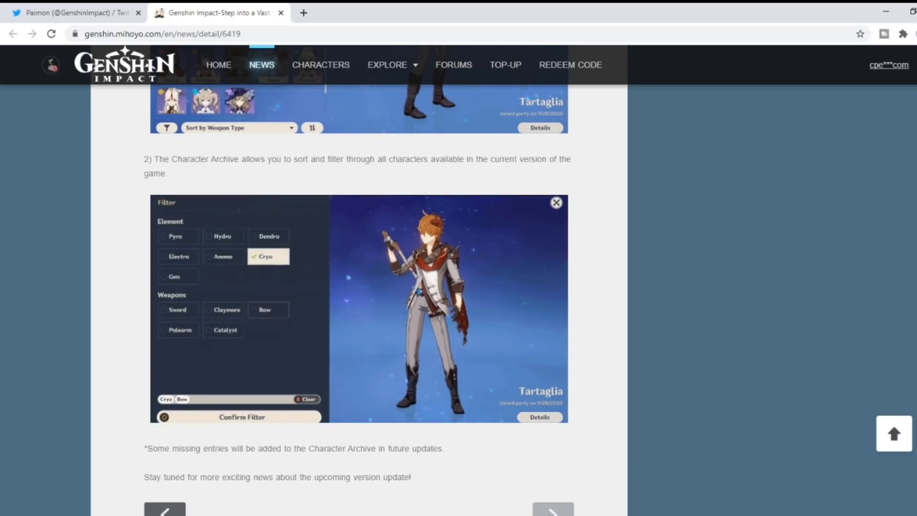
left_click(239, 128)
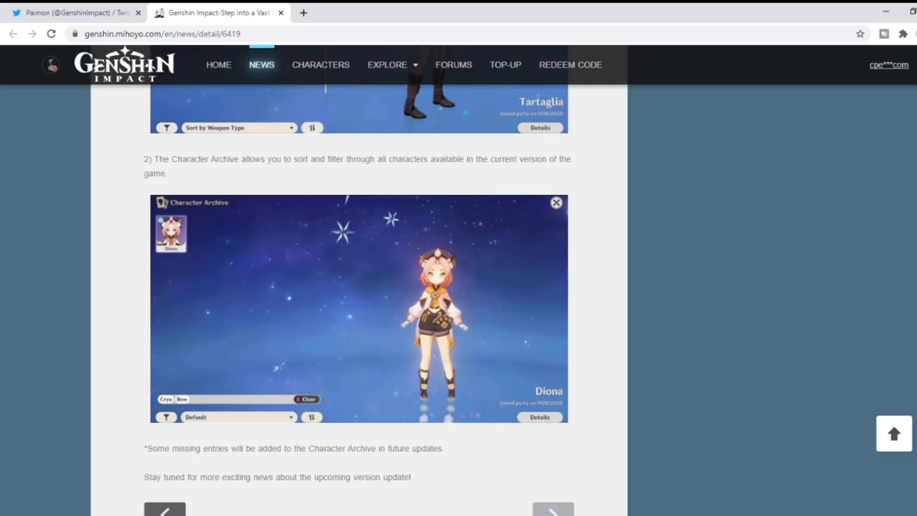
left_click(238, 128)
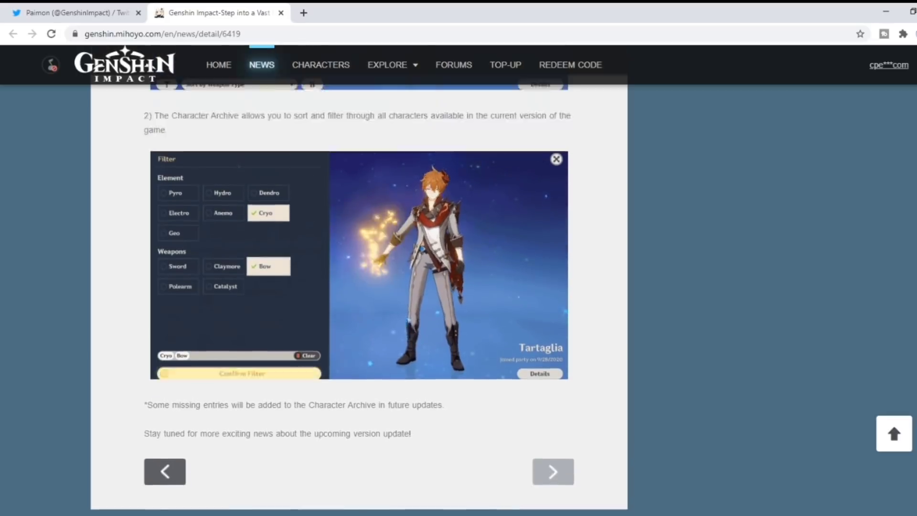
scroll("up", 3)
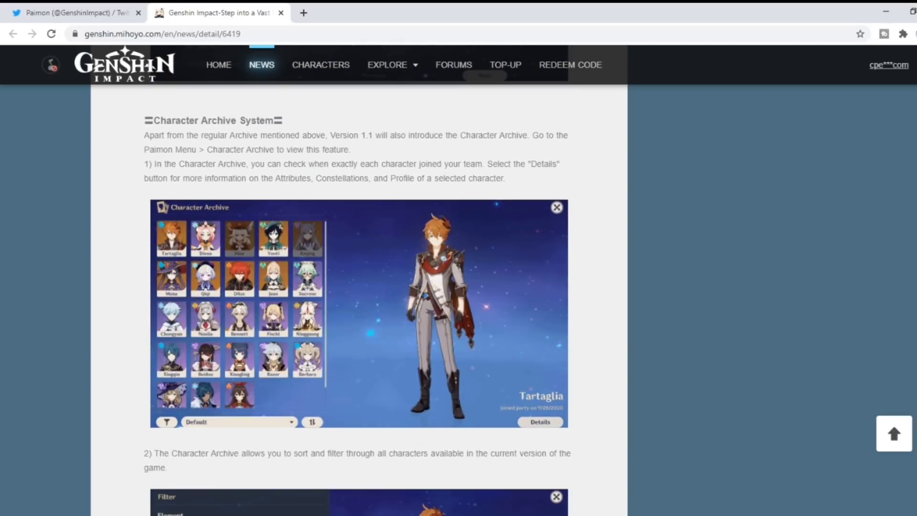
left_click(236, 421)
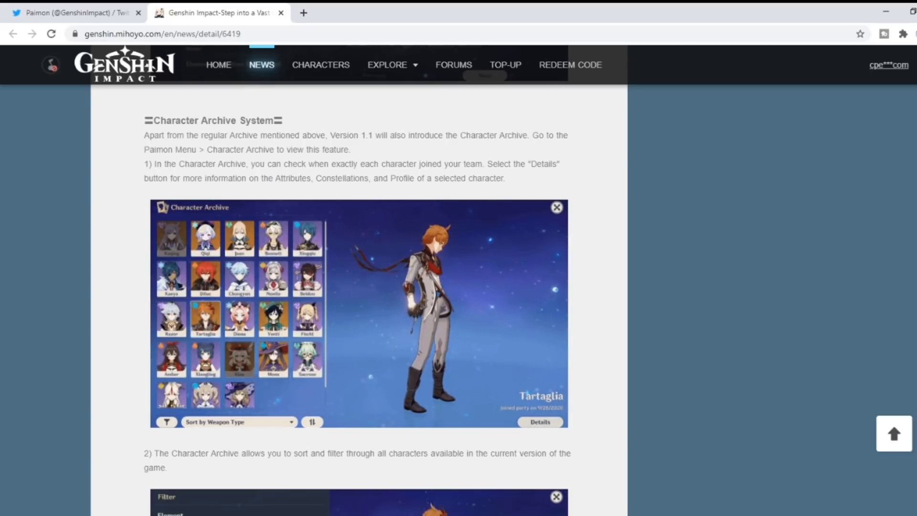
left_click(237, 421)
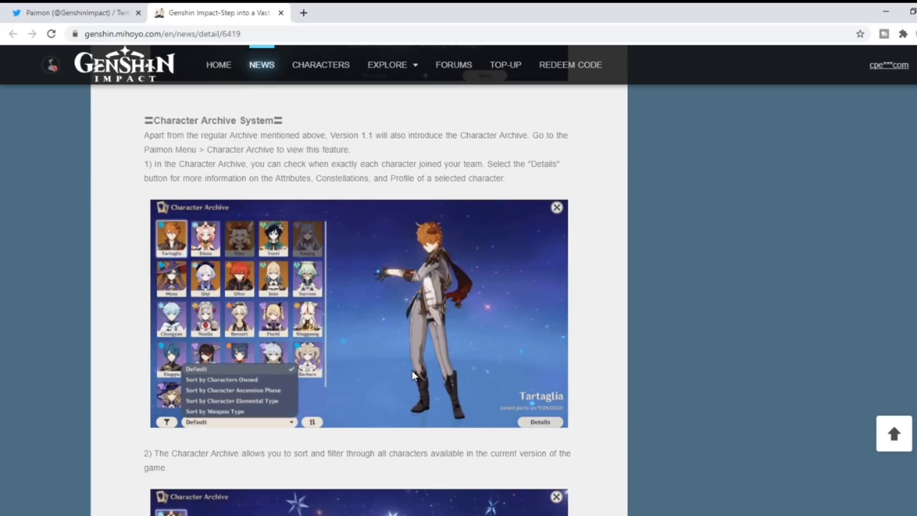
left_click(222, 411)
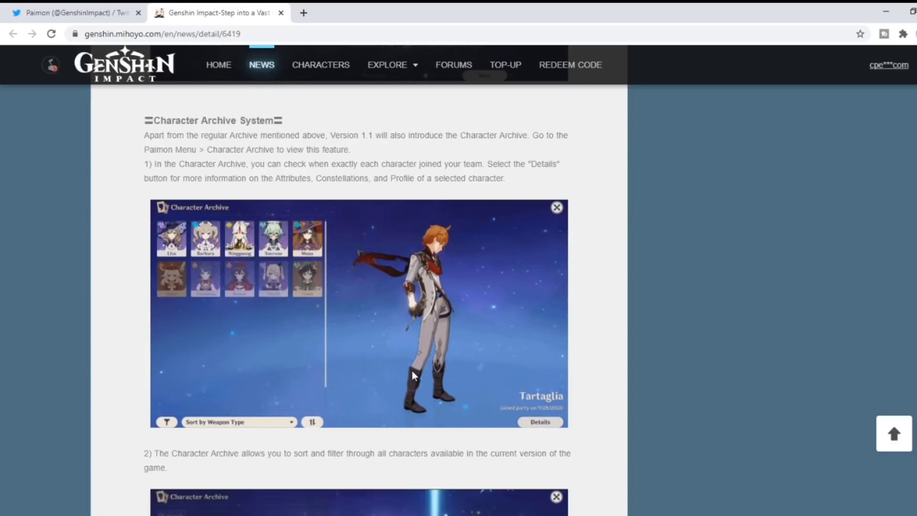
left_click(237, 421)
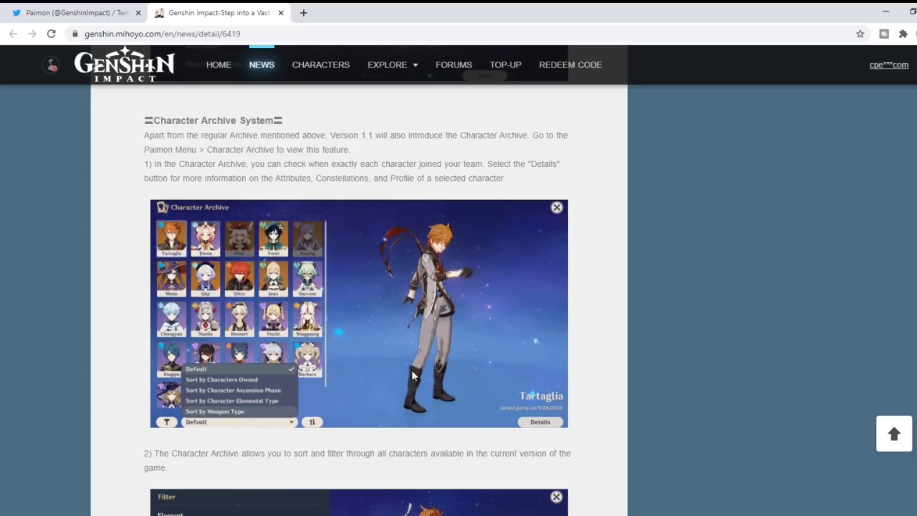
left_click(214, 411)
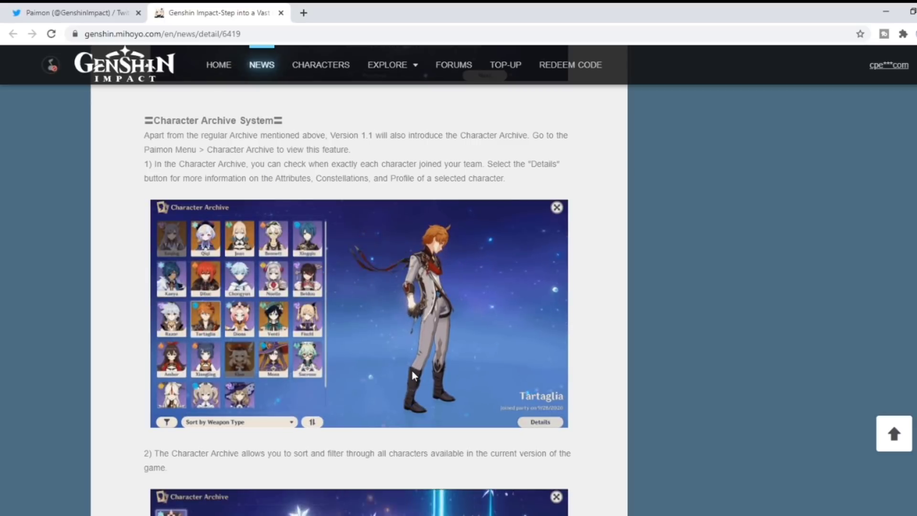
left_click(239, 422)
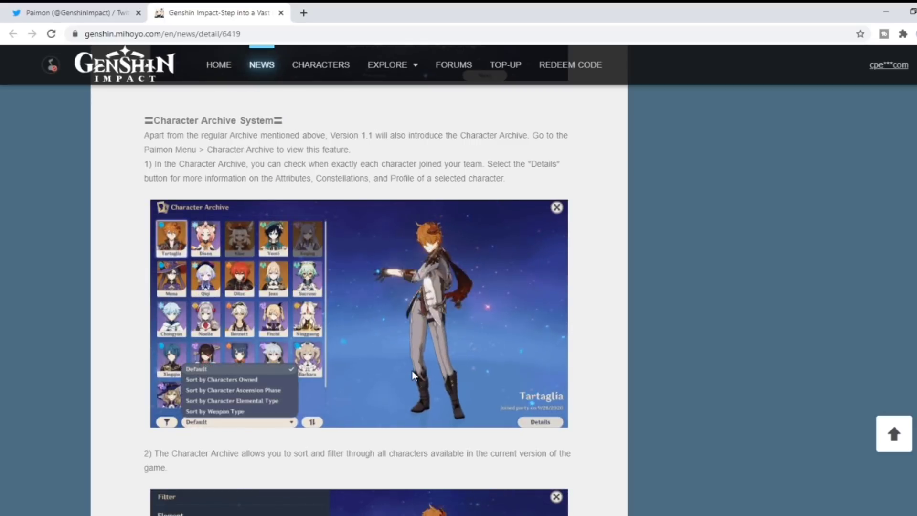
left_click(214, 411)
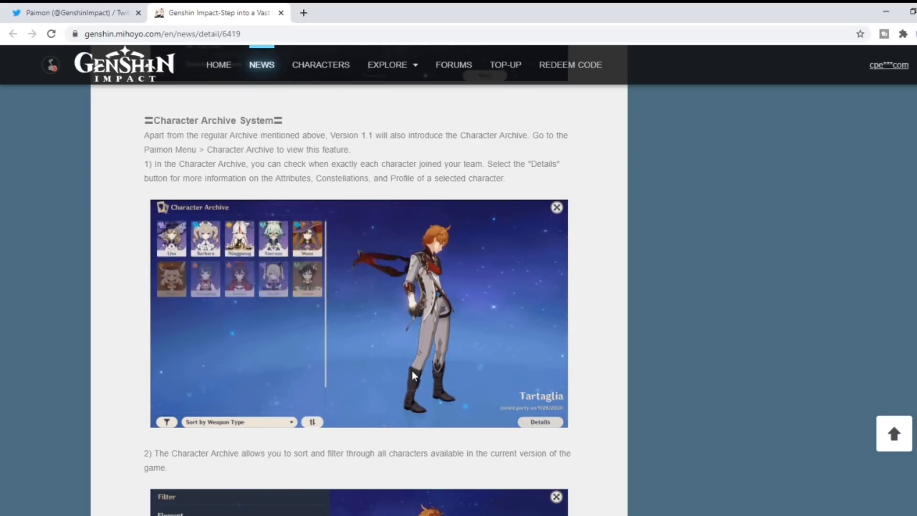
left_click(237, 422)
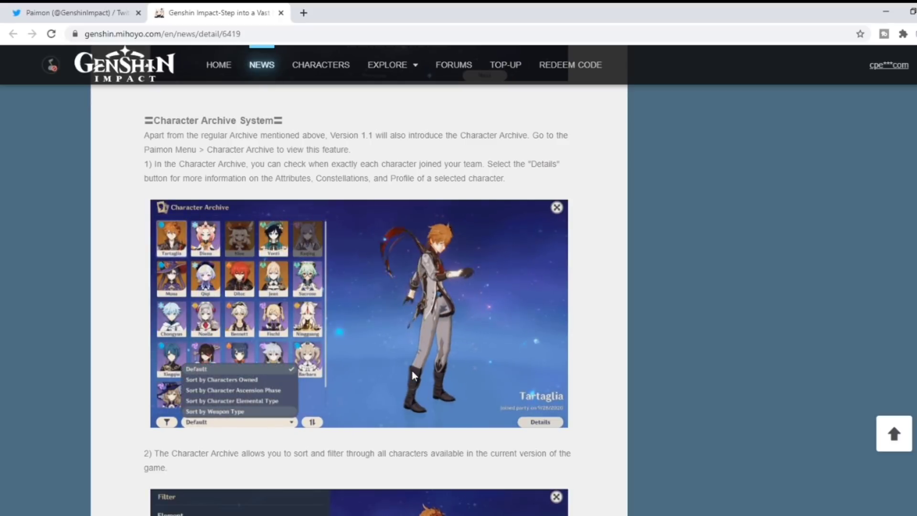
left_click(214, 411)
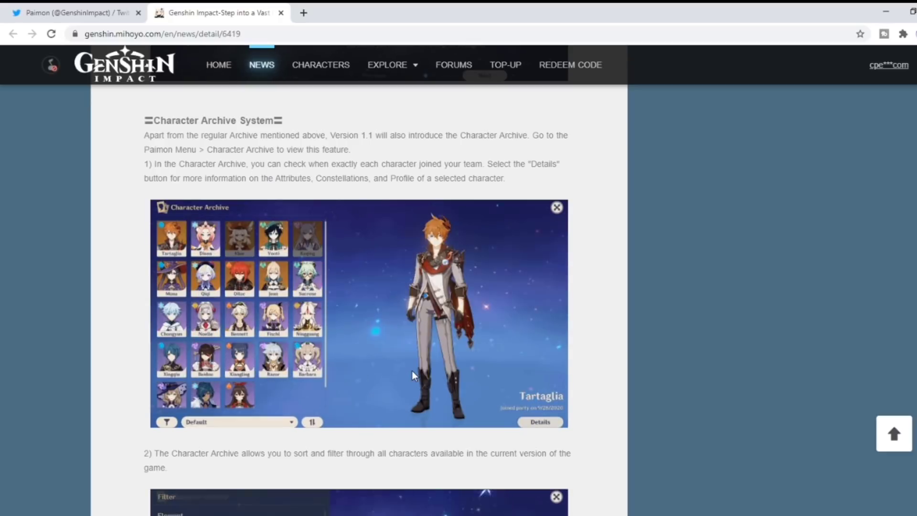
left_click(238, 422)
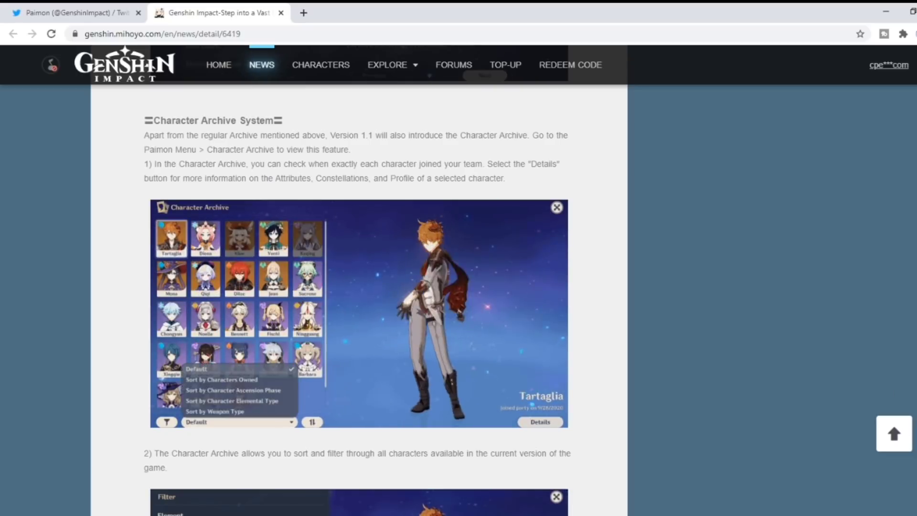
scroll("down", 3)
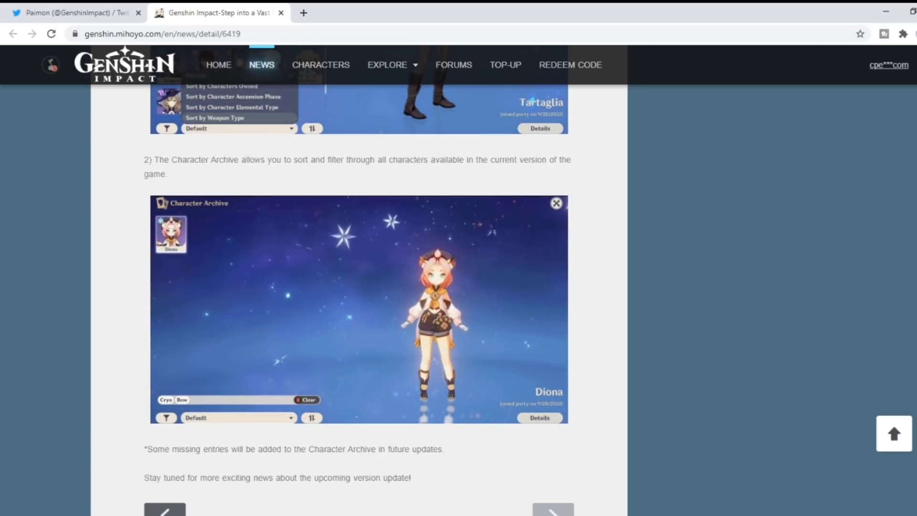
Move the article up above Character Archive System to the Tutorials archive screenshot
left_click(214, 118)
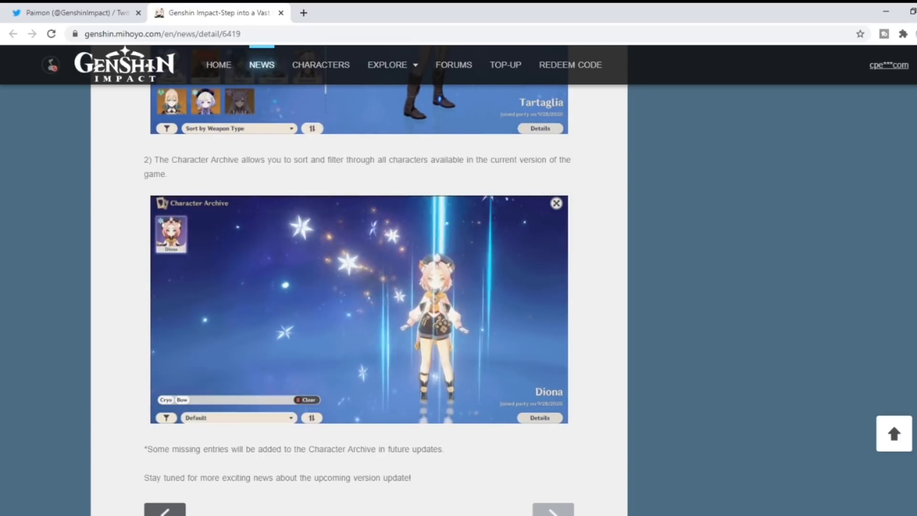
left_click(166, 417)
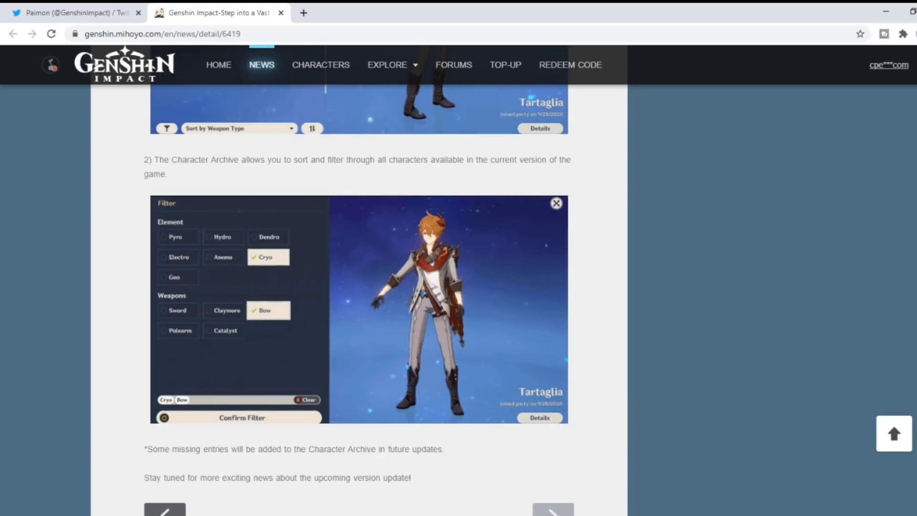
scroll("up", 3)
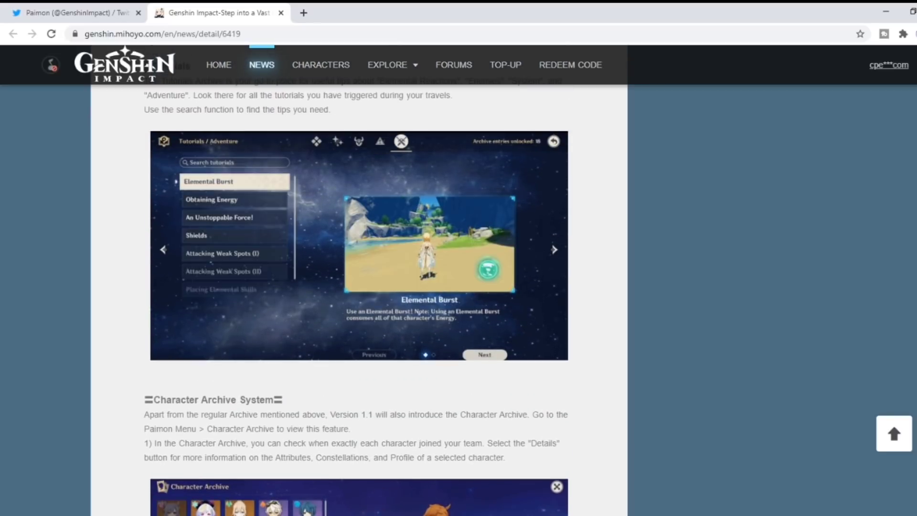
Scroll up to the "Version 1.1 'A New Star Approaches'" title, then down to the Mondstadt reputation screenshot
left_click(336, 140)
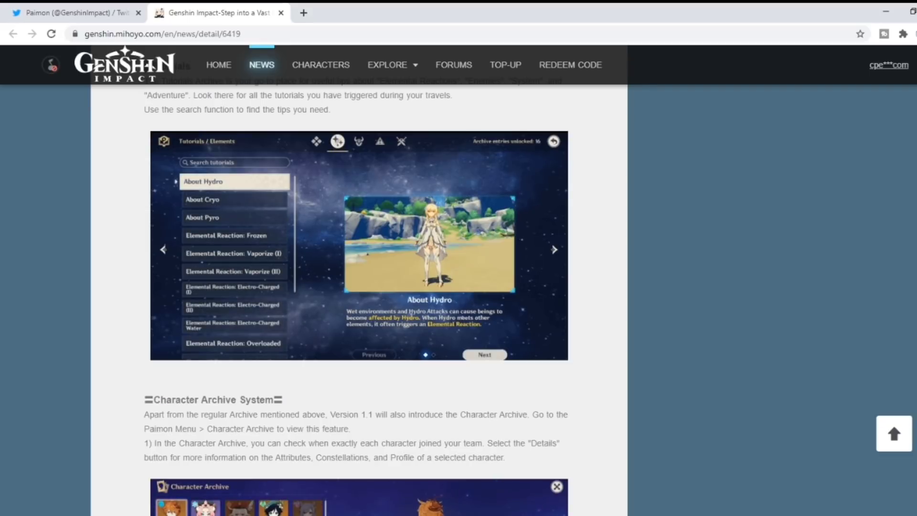
scroll("down", 3)
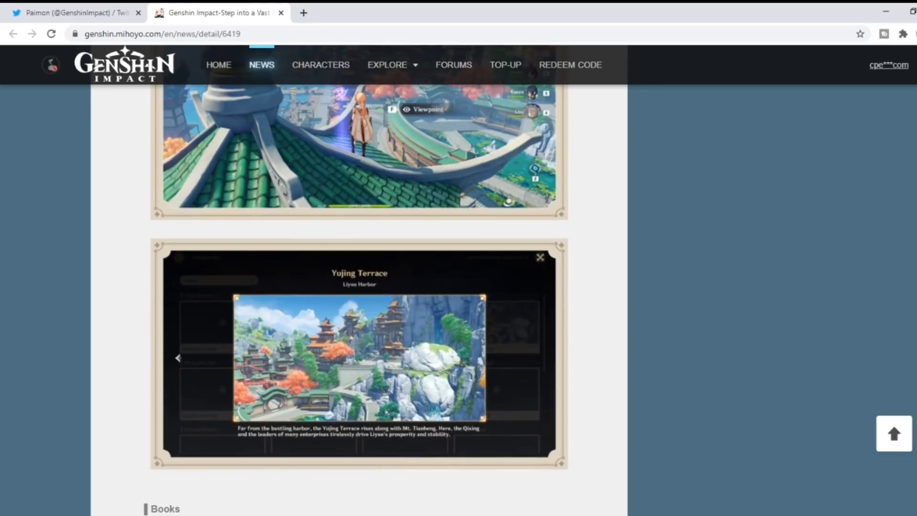
scroll("down", 3)
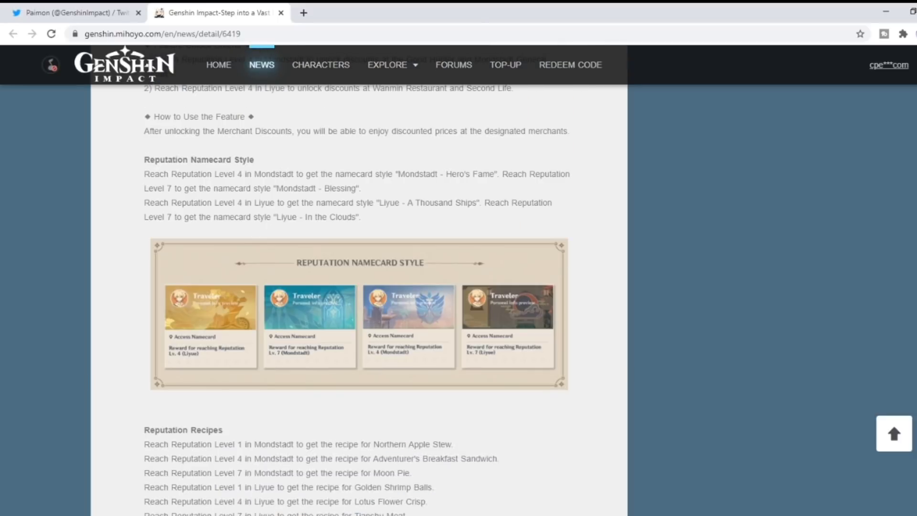
scroll("down", 3)
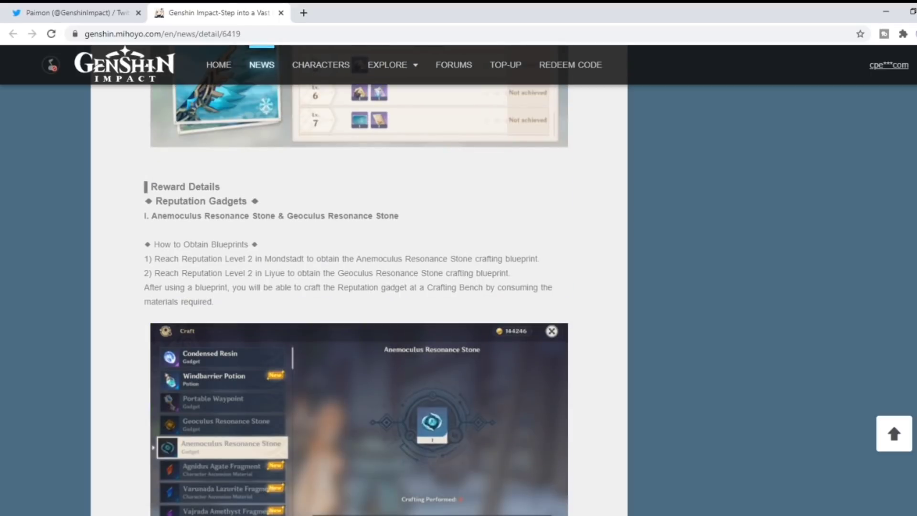
scroll("up", 3)
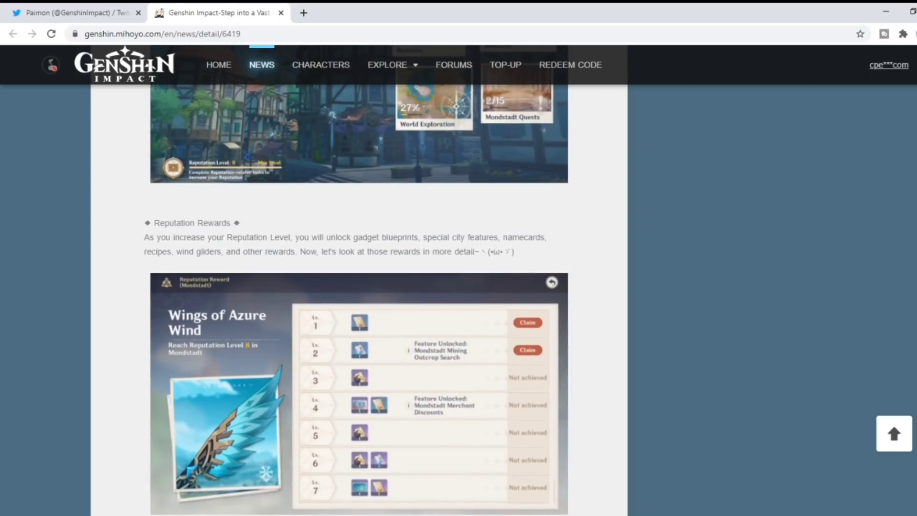
scroll("up", 3)
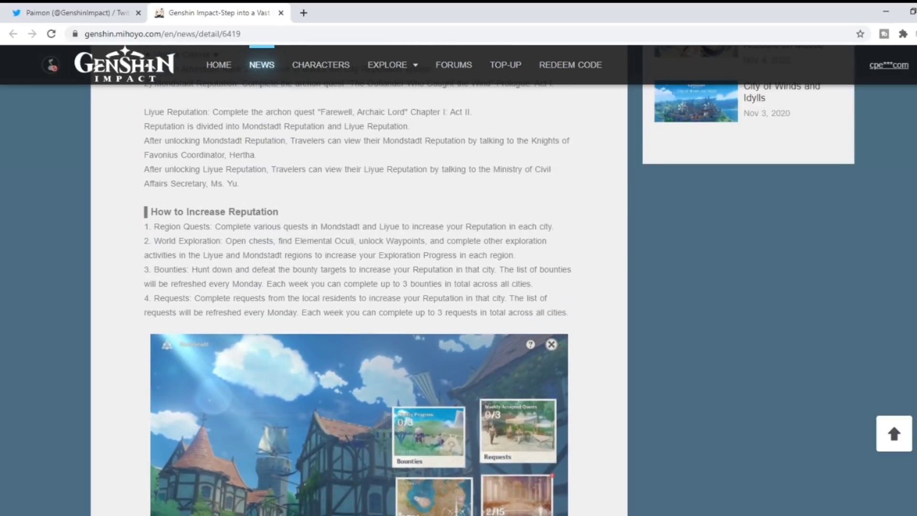
scroll("up", 3)
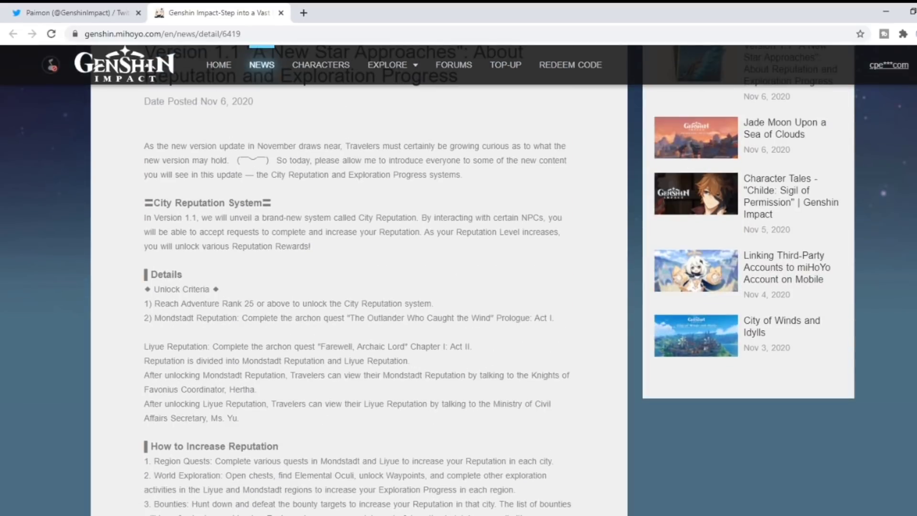
scroll("up", 3)
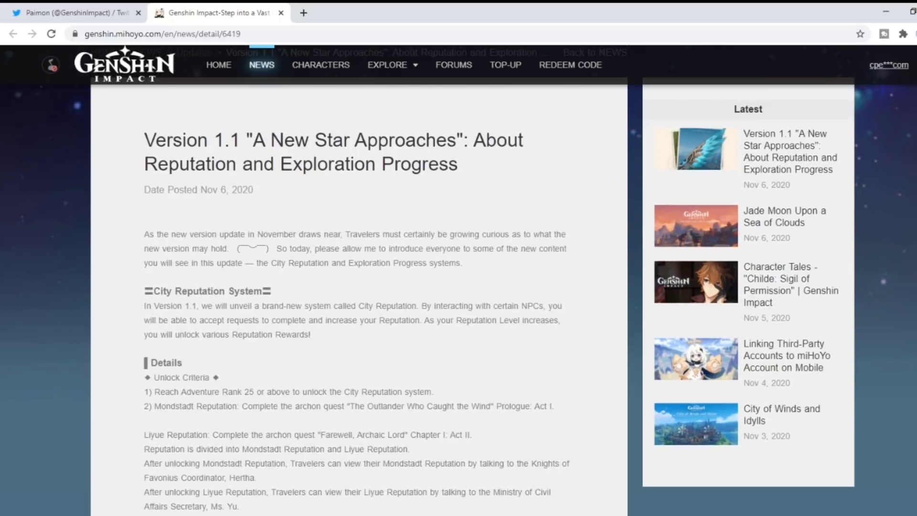
scroll("down", 3)
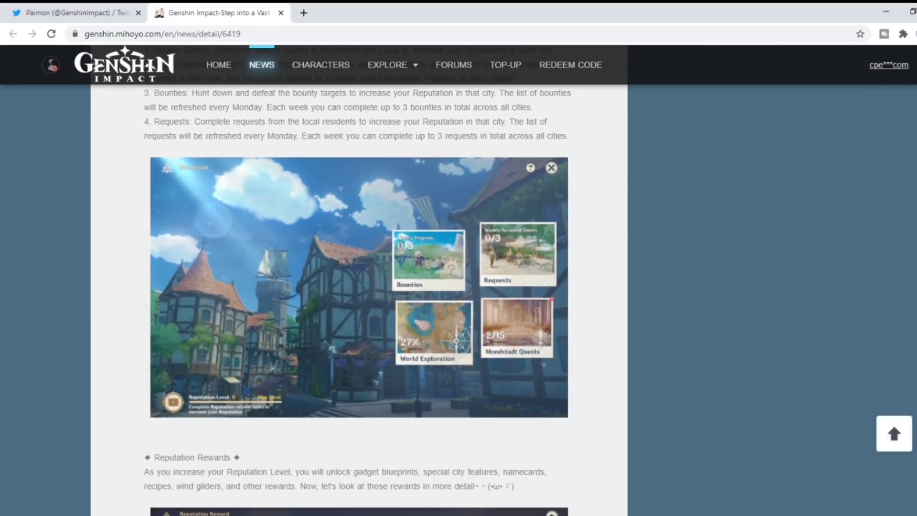
Scroll past Reputation Rewards, Wind Catcher and Condensed Resin to the Adepti Seeker's Stove screenshot
scroll("down", 3)
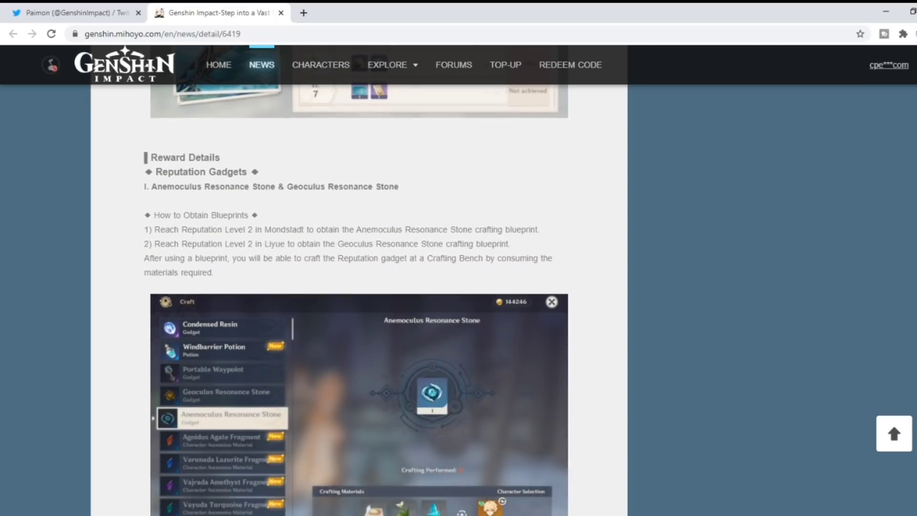
scroll("down", 3)
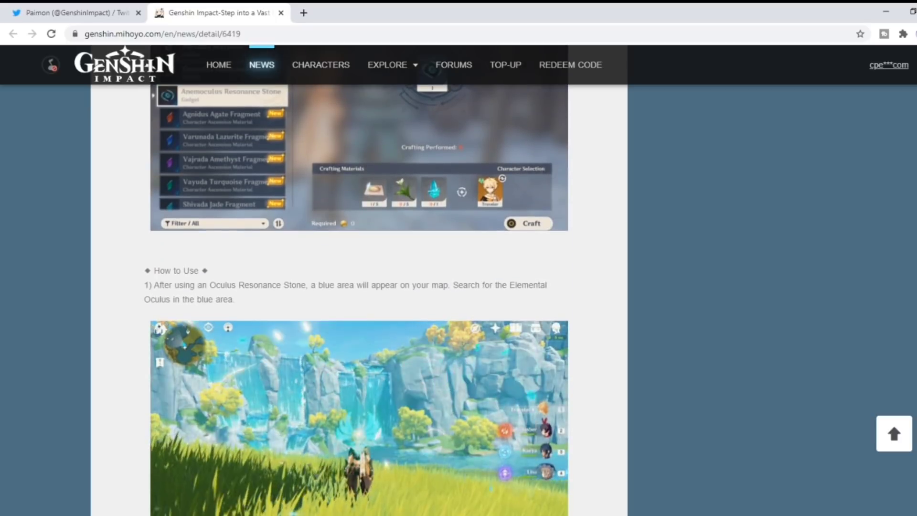
scroll("down", 3)
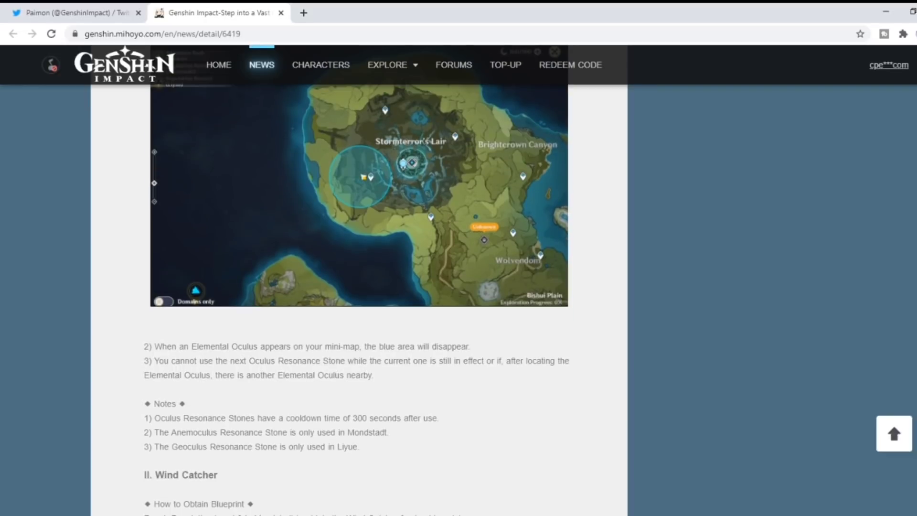
scroll("down", 3)
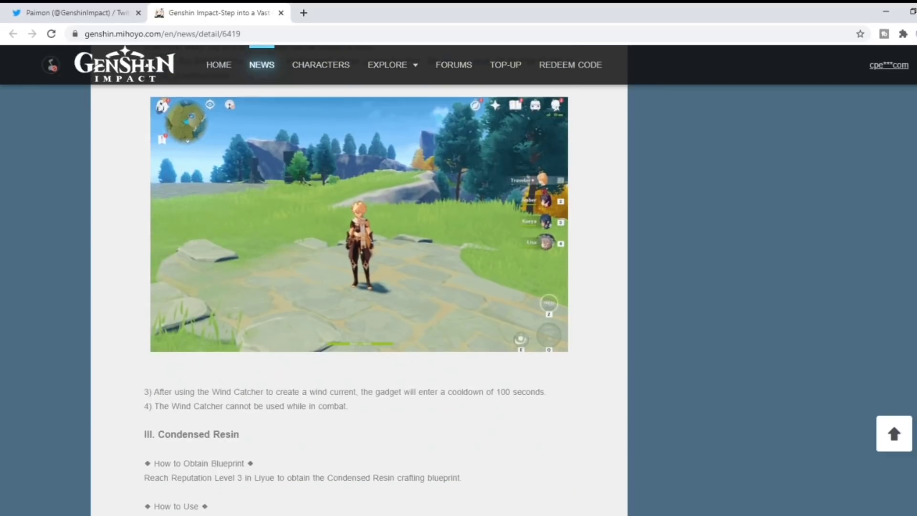
scroll("up", 3)
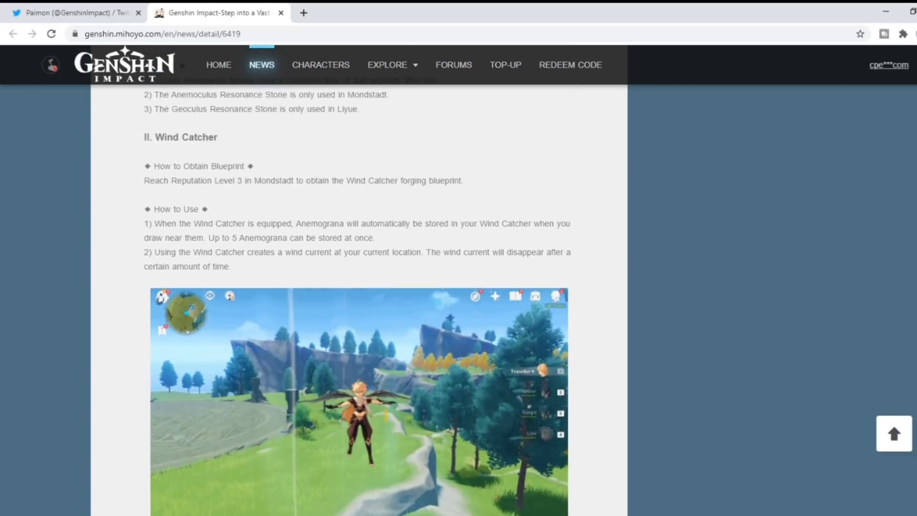
scroll("down", 3)
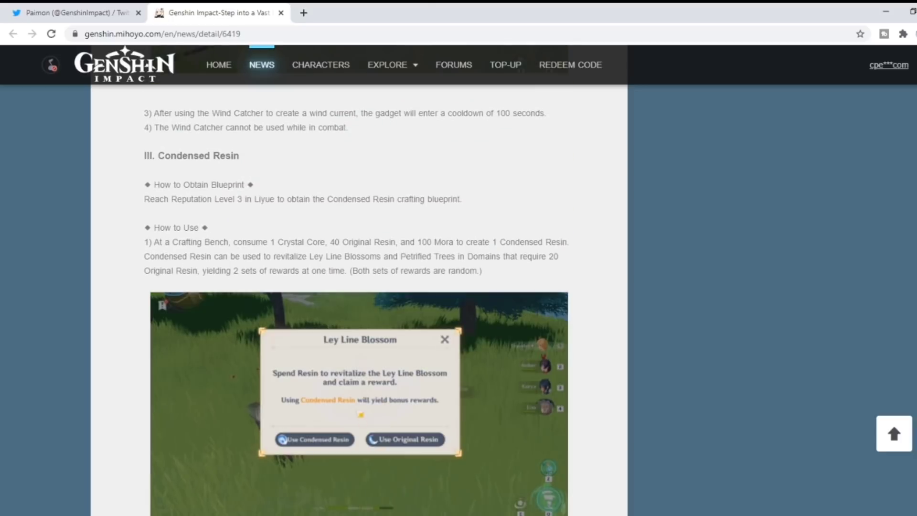
scroll("down", 3)
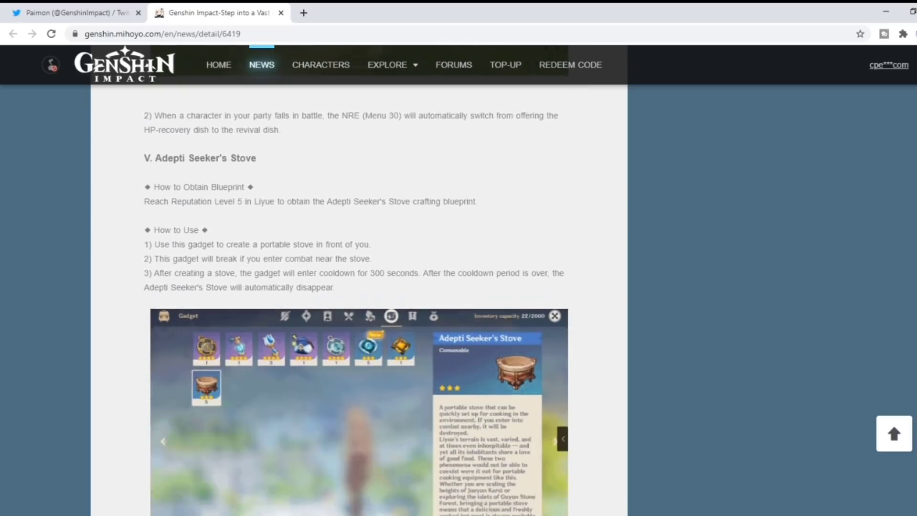
scroll("down", 3)
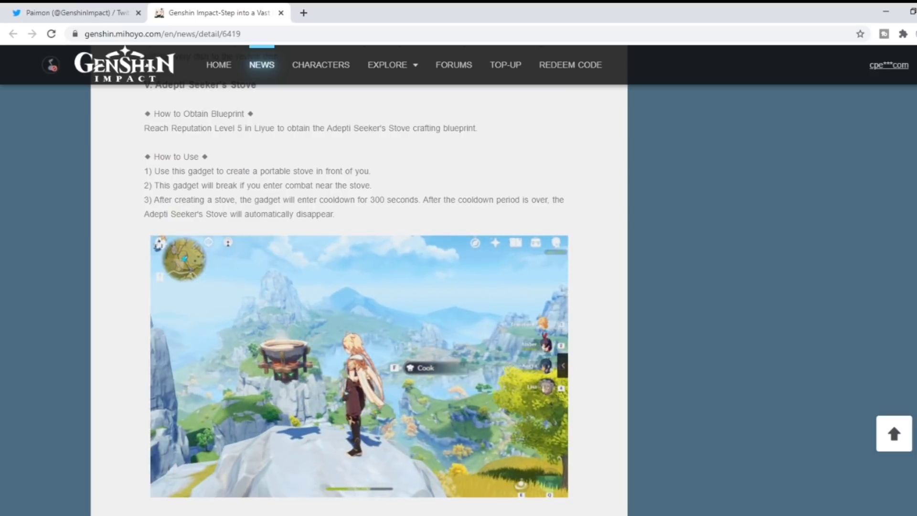
Scroll past Portable Waypoint, Treasure Compass and Merchant Discounts to Reputation Namecard Style
scroll("down", 3)
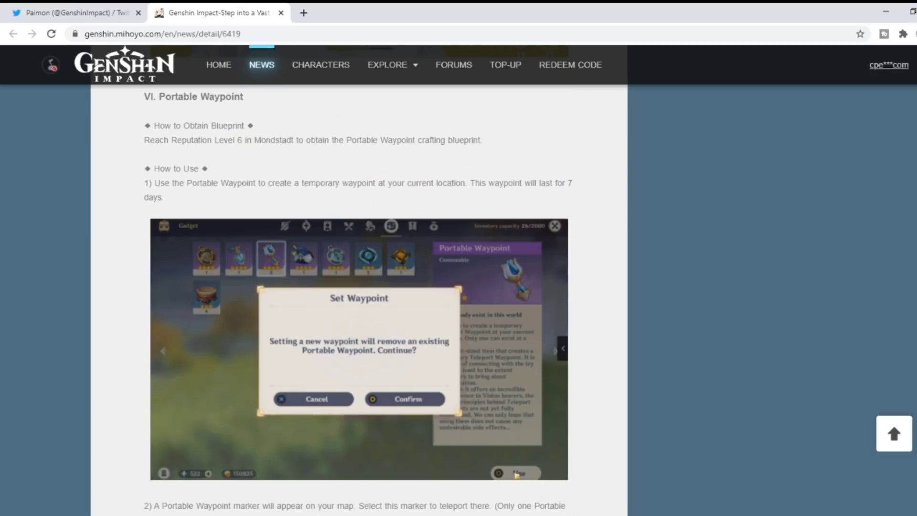
scroll("down", 3)
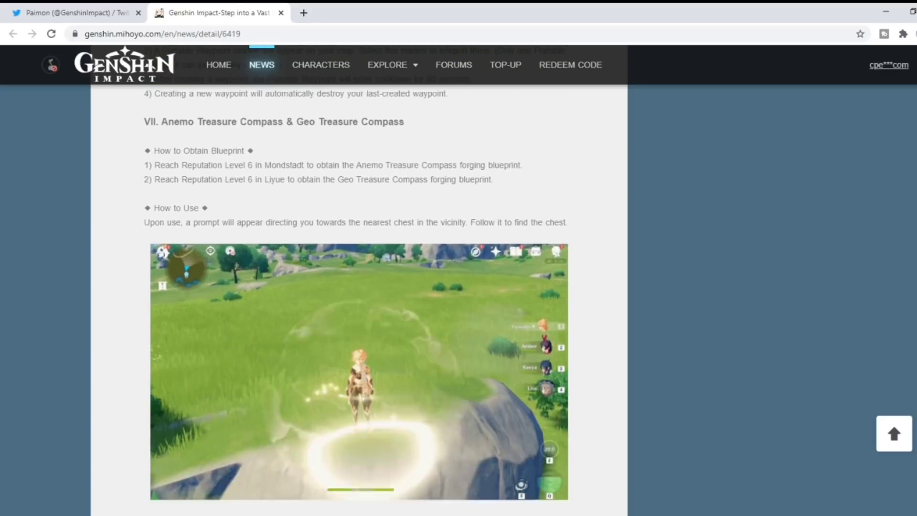
scroll("down", 3)
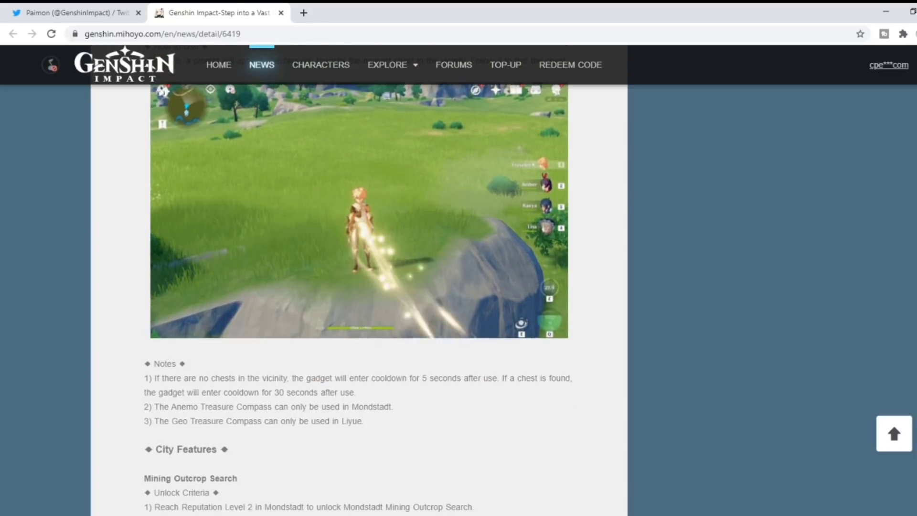
scroll("down", 3)
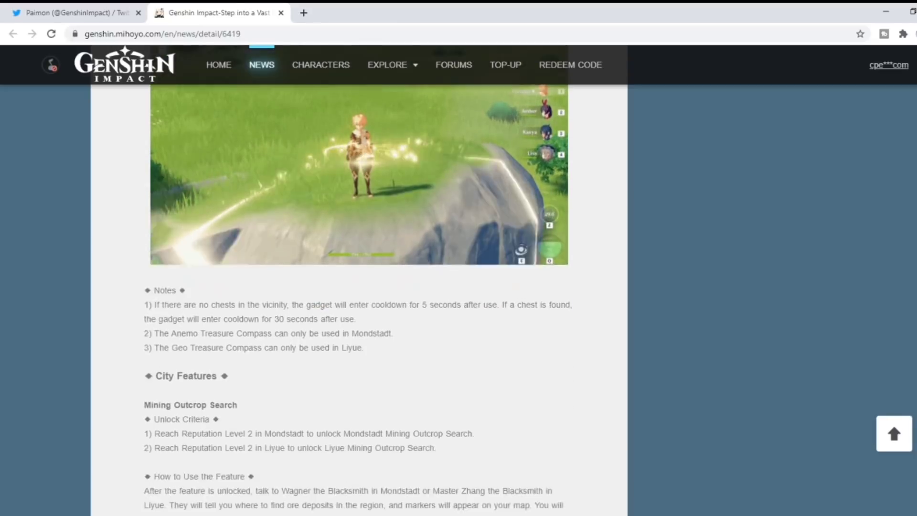
scroll("down", 3)
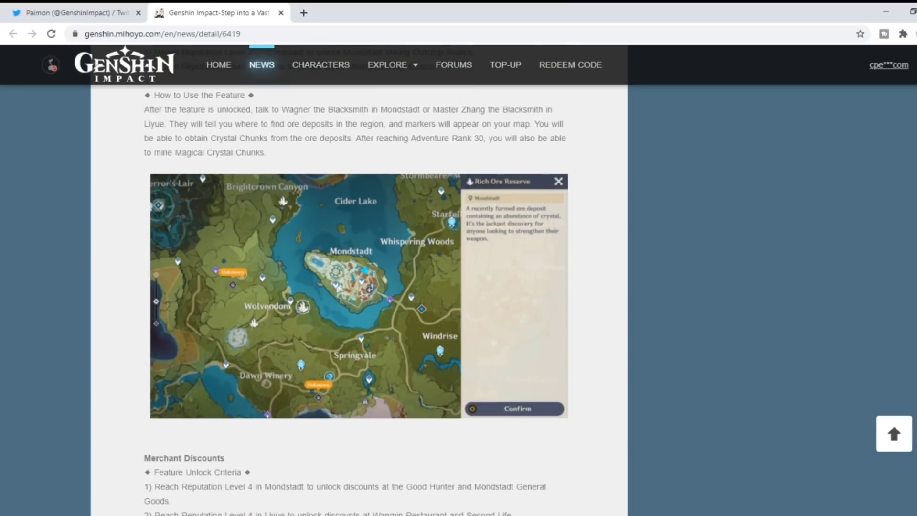
scroll("down", 3)
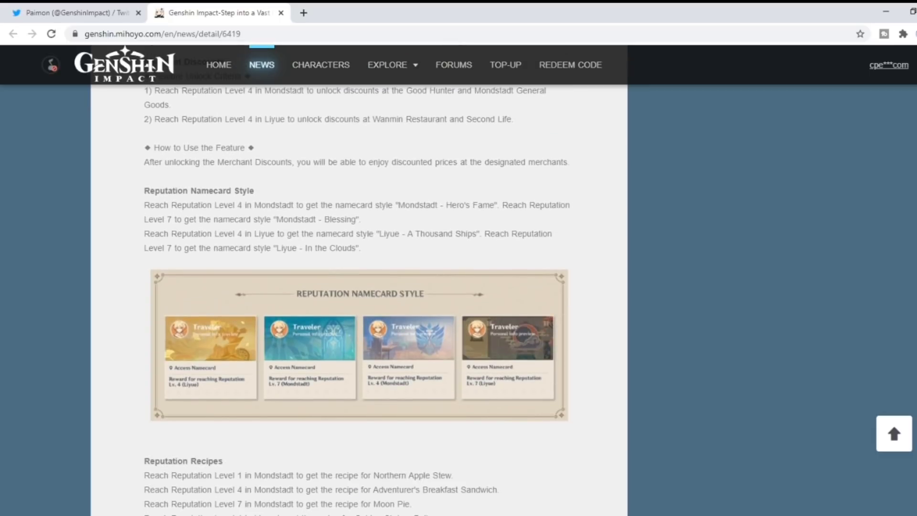
Scroll past Reputation Wind Gliders, Equipment, Books and Materials to the Character Archive System heading
scroll("down", 3)
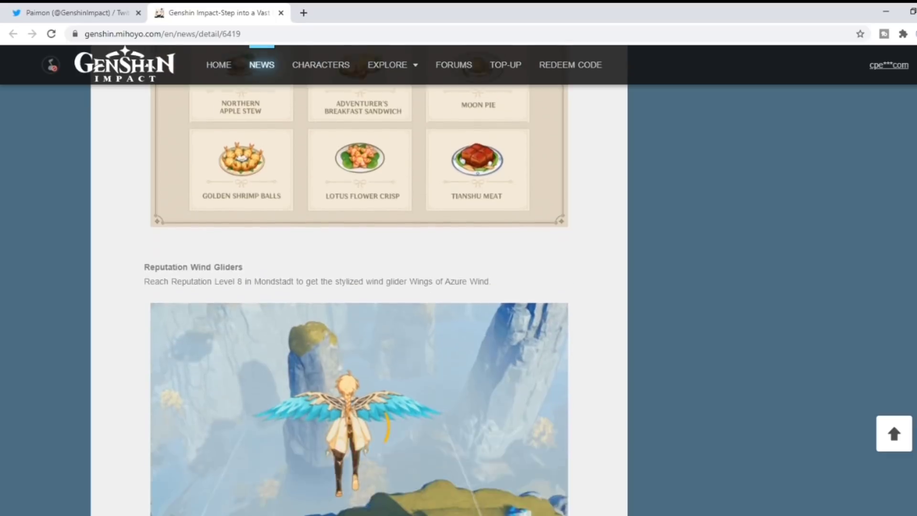
scroll("down", 3)
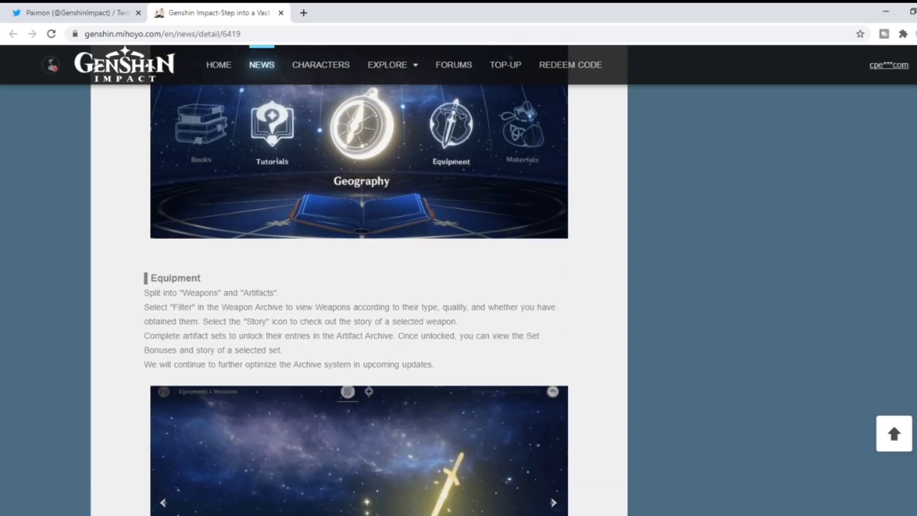
scroll("down", 3)
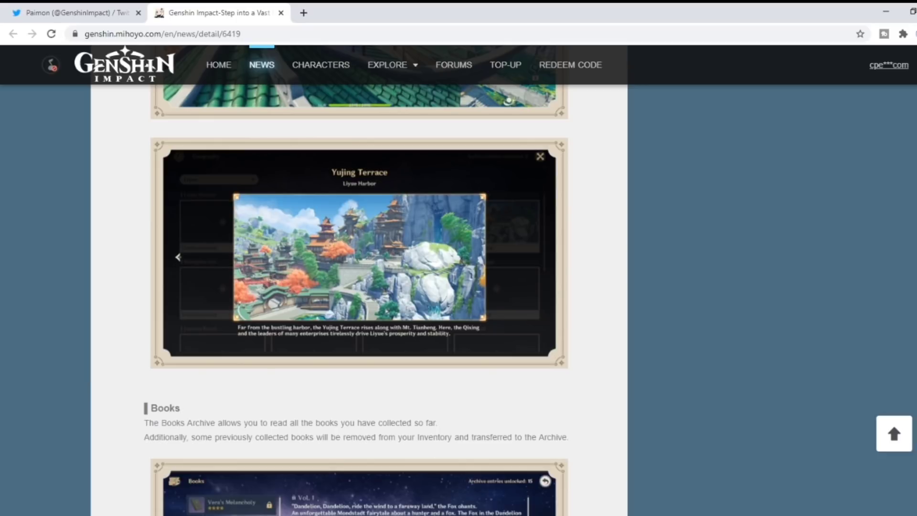
scroll("down", 3)
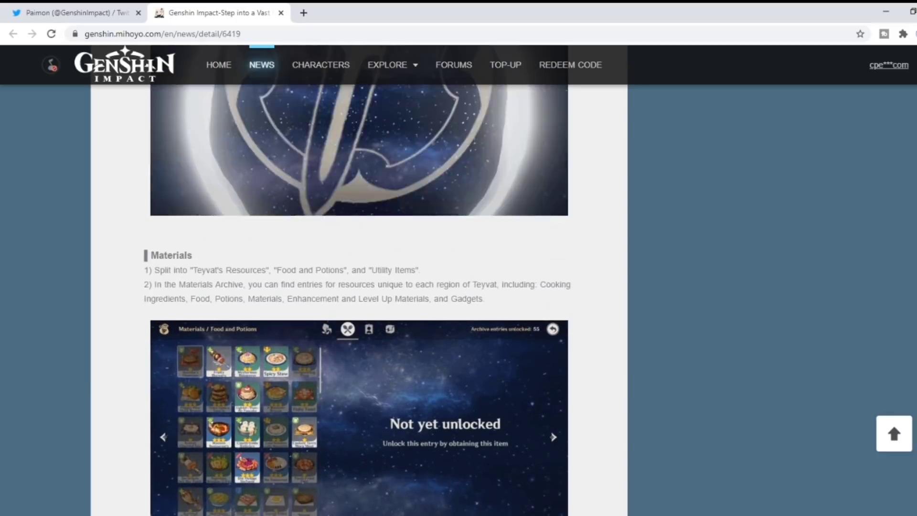
scroll("down", 3)
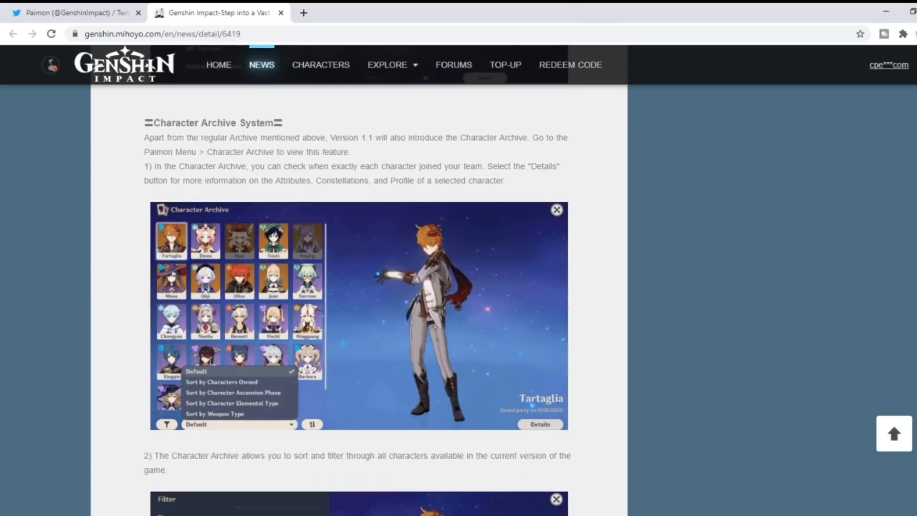
Scroll back up past the recipes and Wind Catcher sections to How to Increase Reputation
scroll("up", 3)
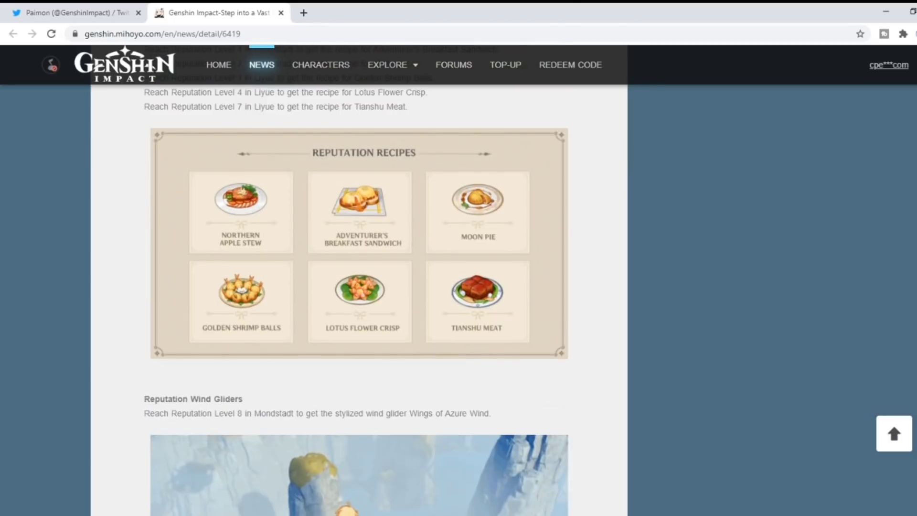
scroll("down", 3)
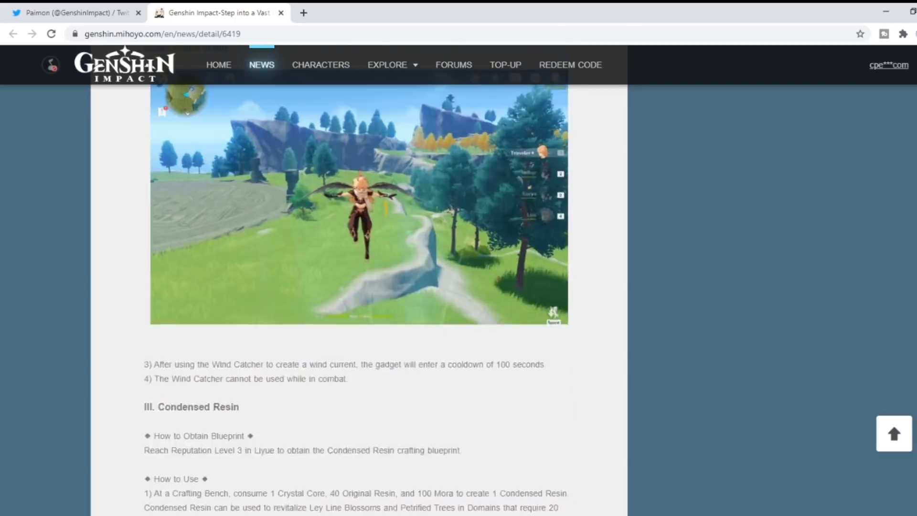
scroll("up", 3)
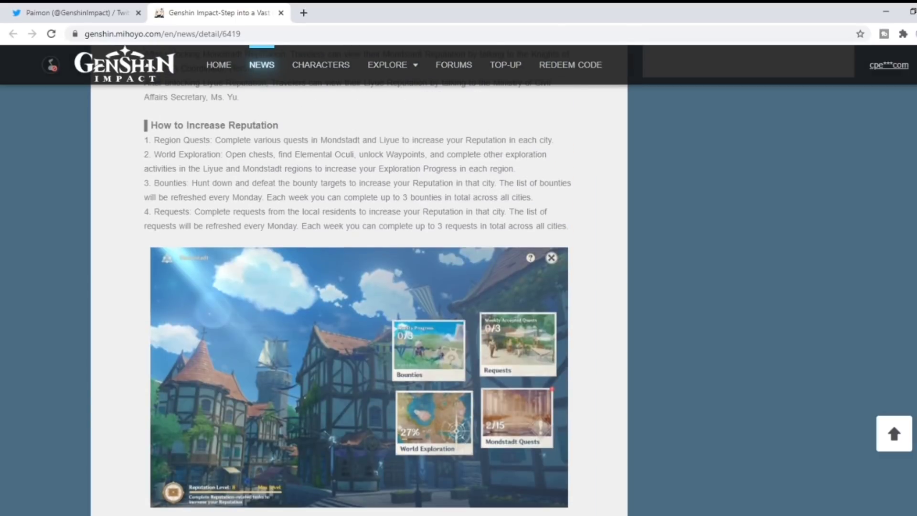